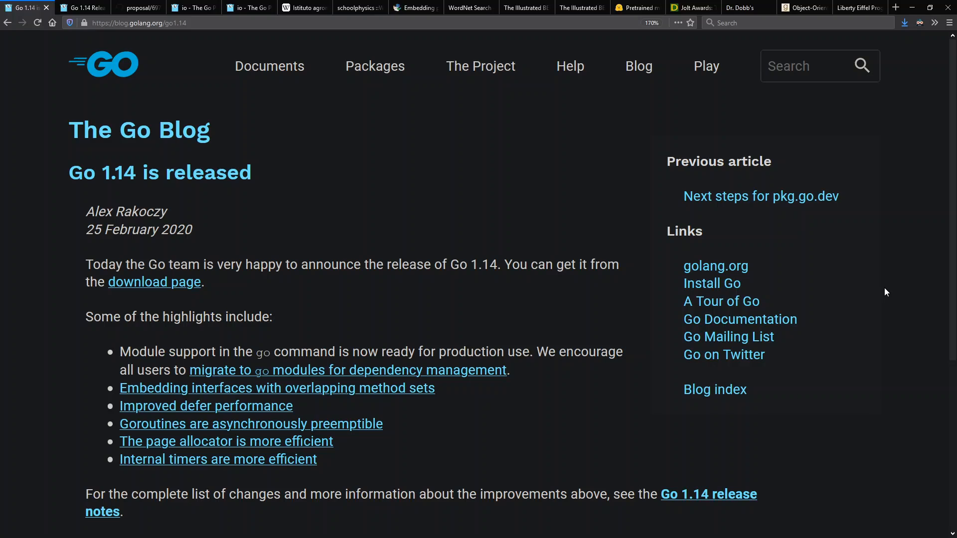
mouse_move(890, 316)
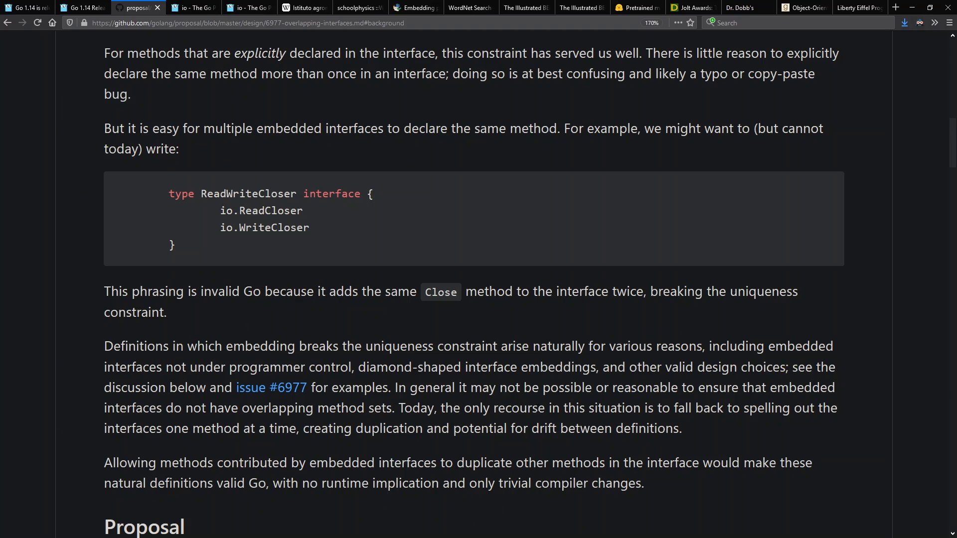
mouse_move(529, 379)
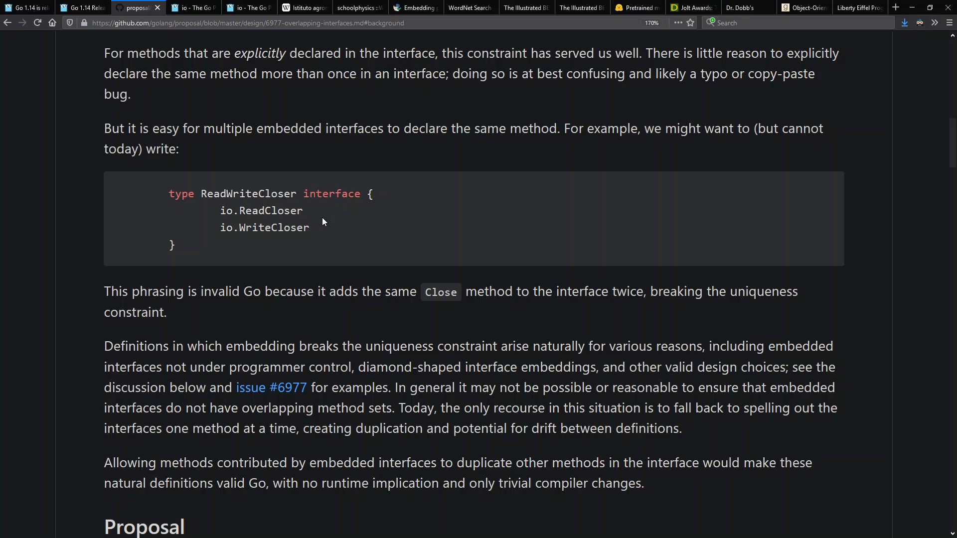
View the Go io package docs for ReadCloser, ReadSeeker and ReadWriteCloser
click(190, 7)
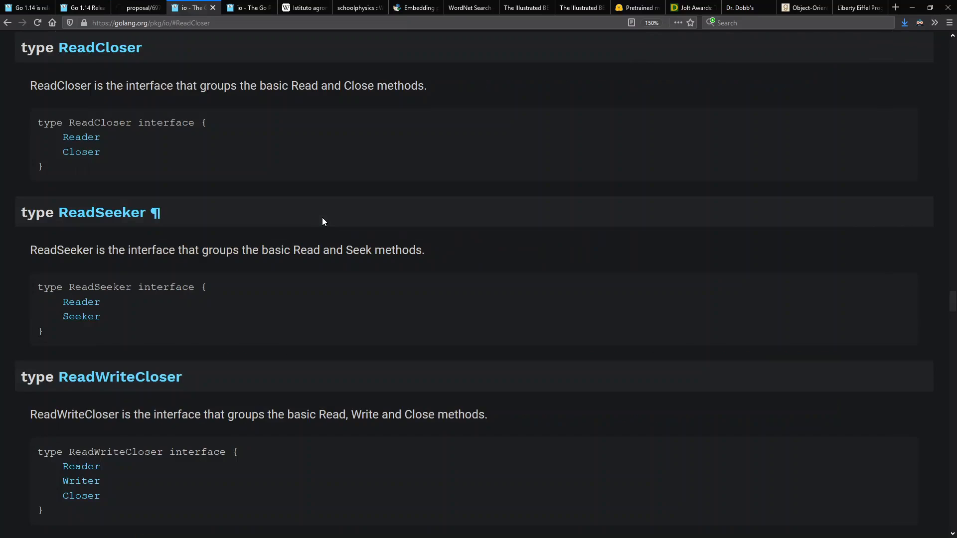
mouse_move(81, 152)
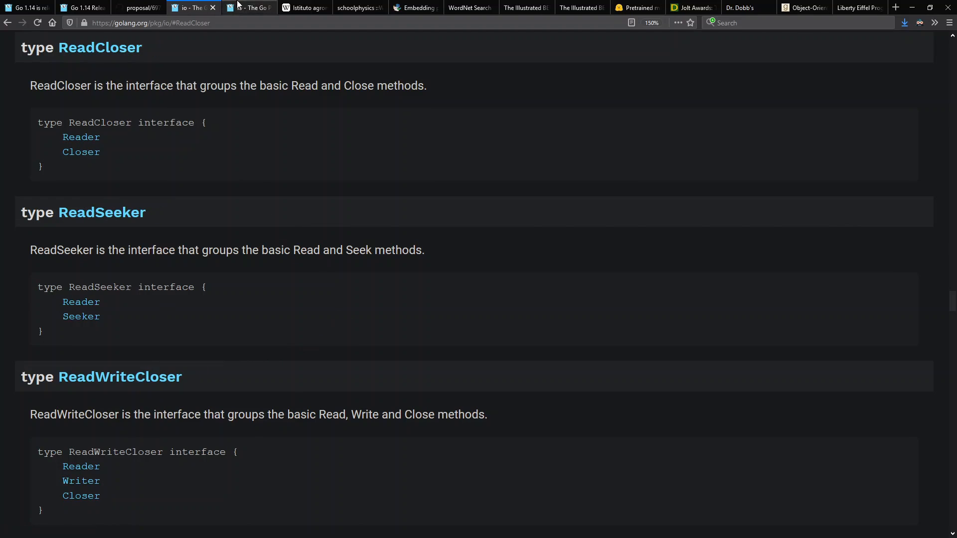
click(248, 7)
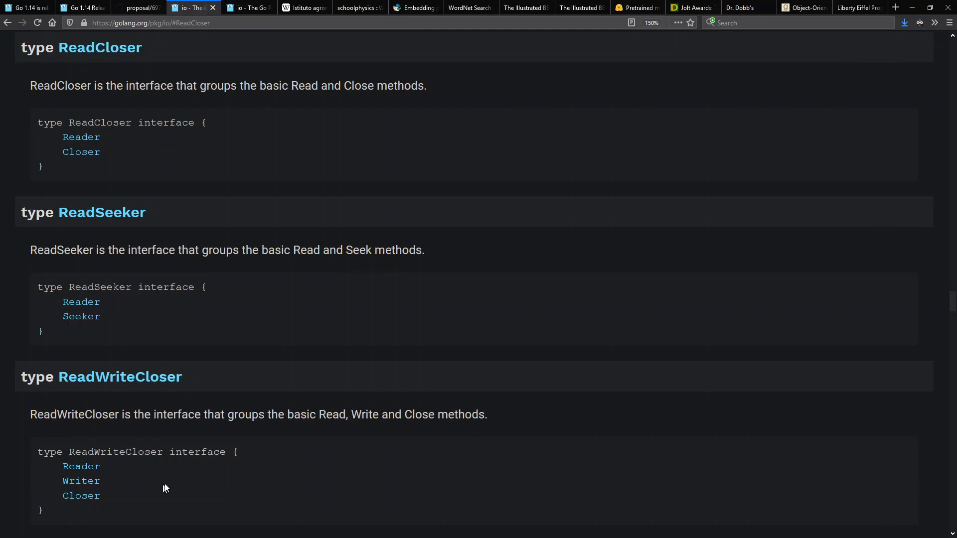
mouse_move(80, 495)
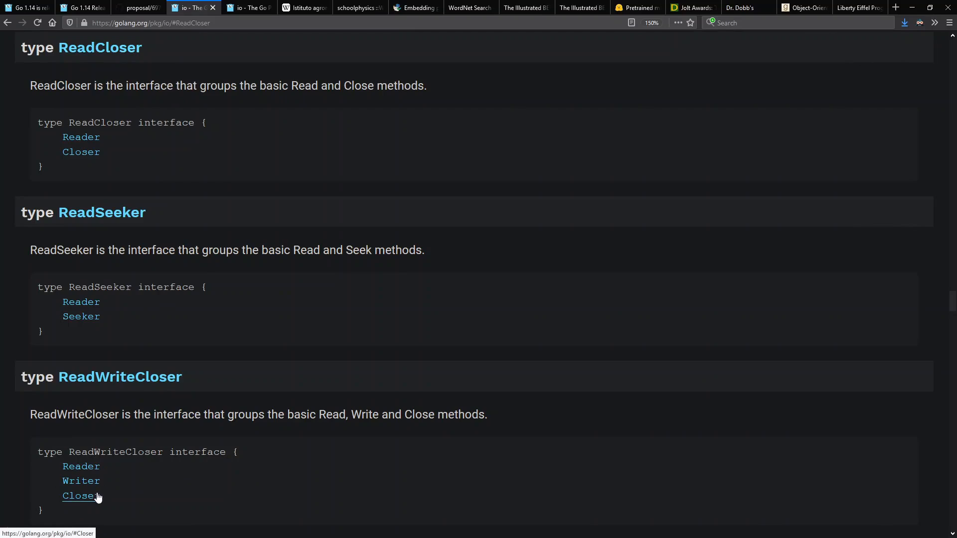
mouse_move(226, 322)
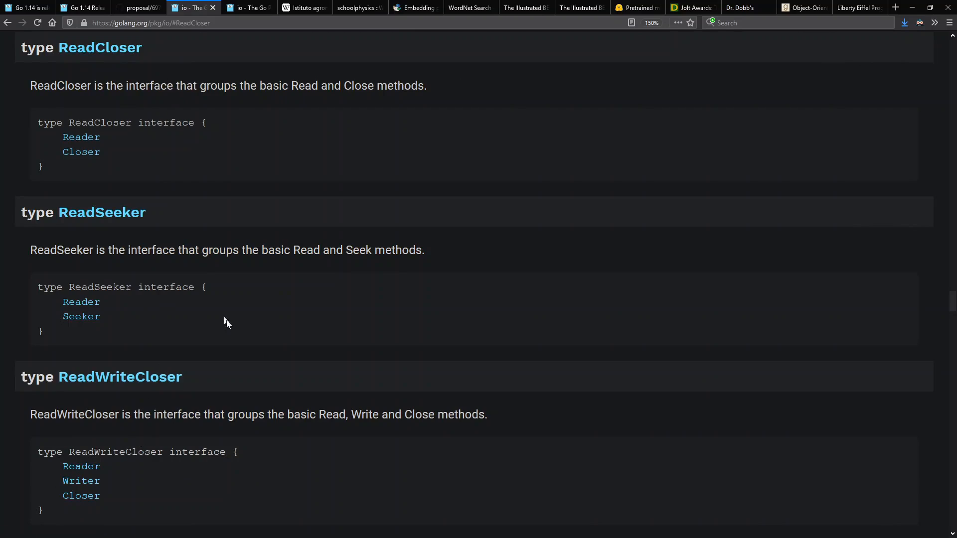
mouse_move(129, 502)
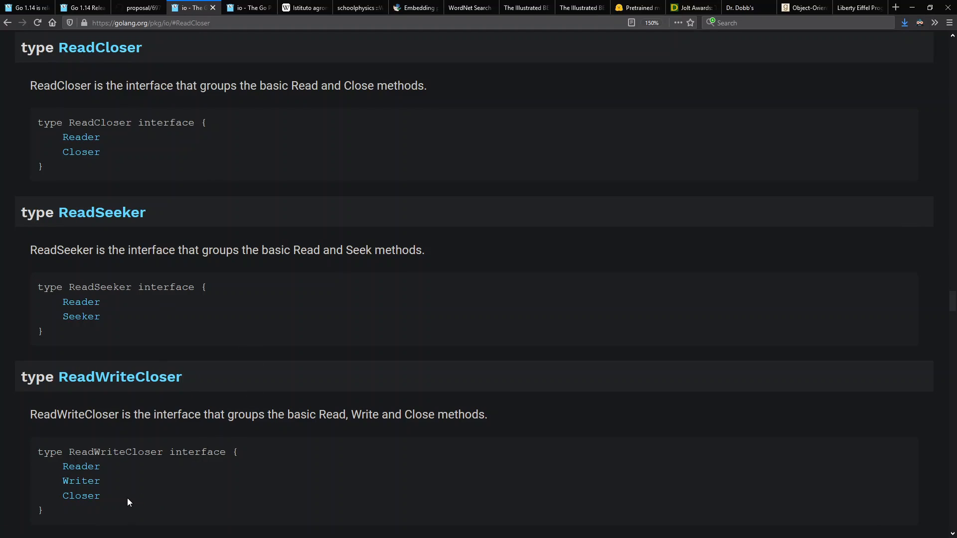
mouse_move(334, 403)
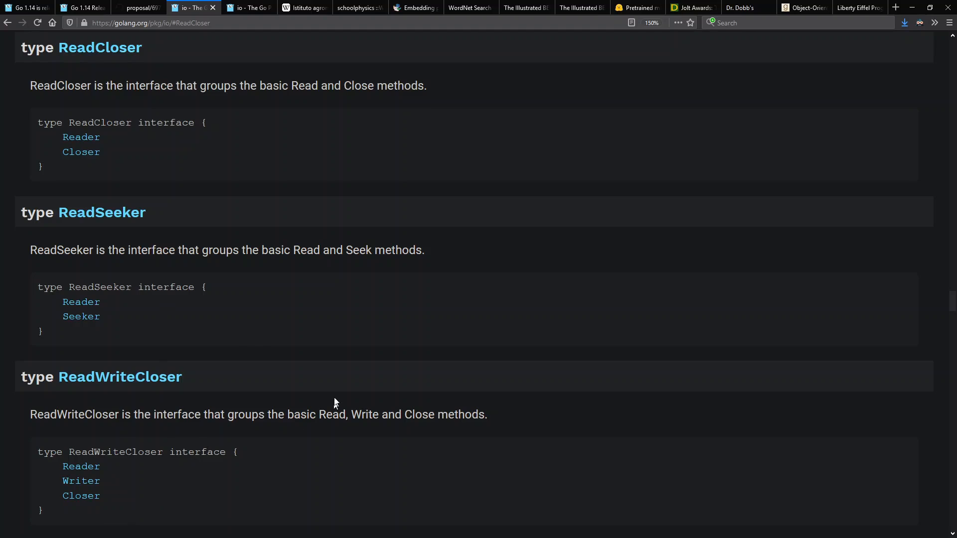
Read the overlapping-interfaces proposal down to its Discussion section with Person and Employee examples
click(137, 7)
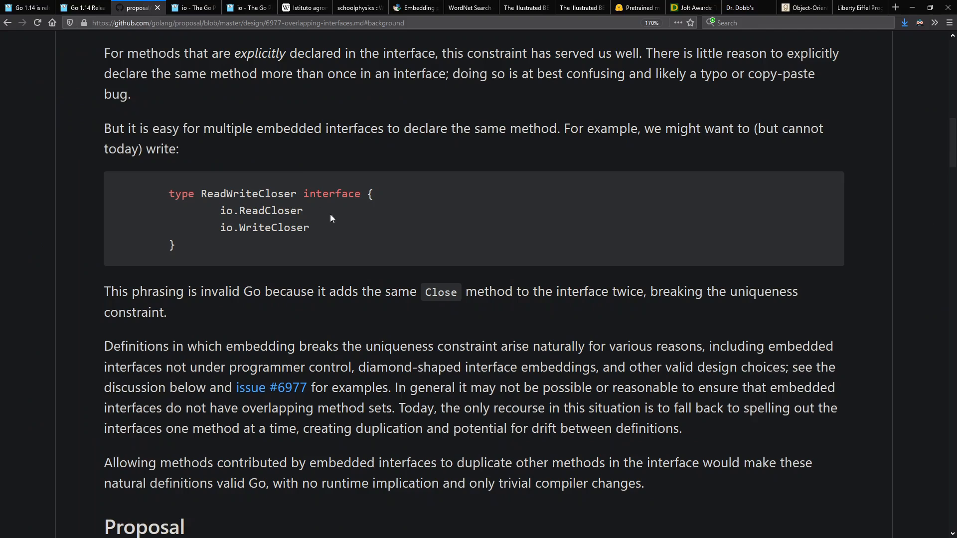
mouse_move(305, 240)
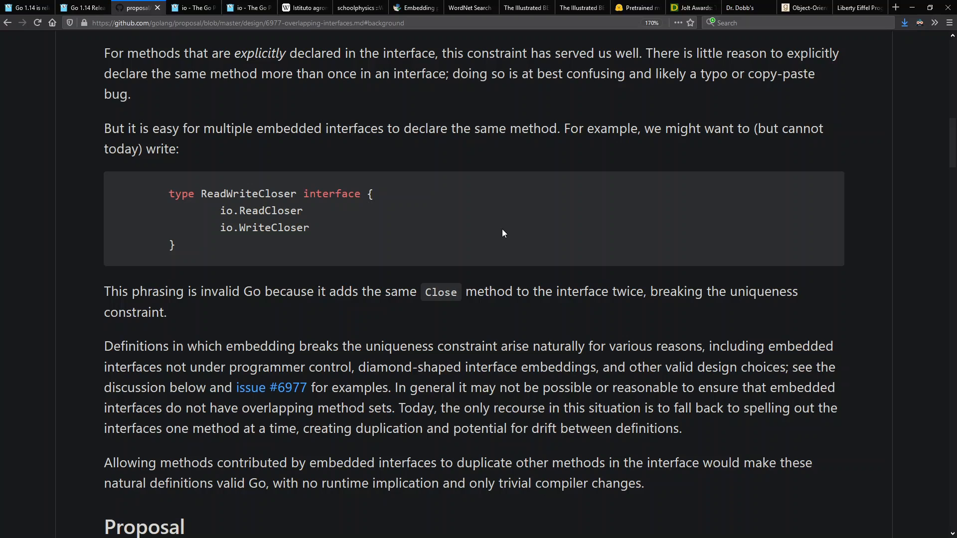
scroll(down, 3)
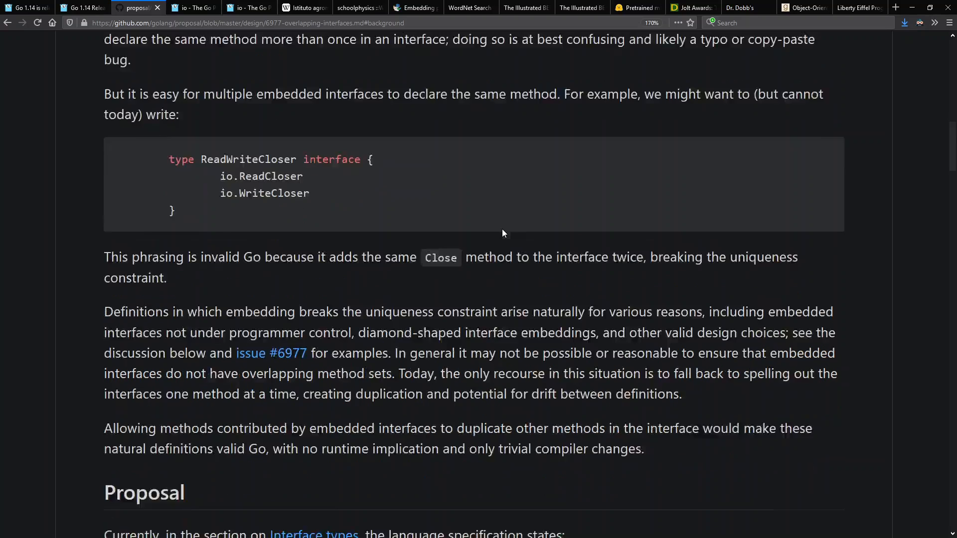
scroll(down, 3)
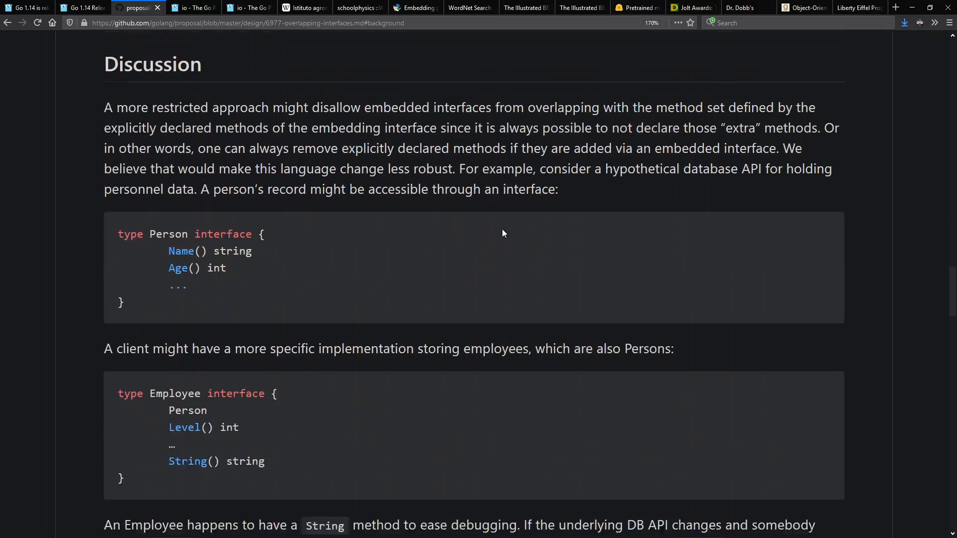
scroll(down, 3)
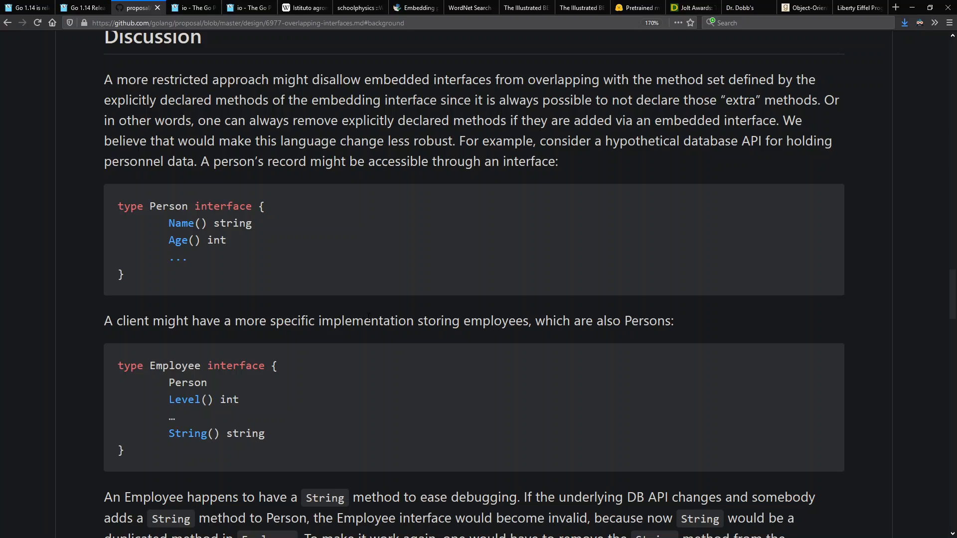
scroll(down, 3)
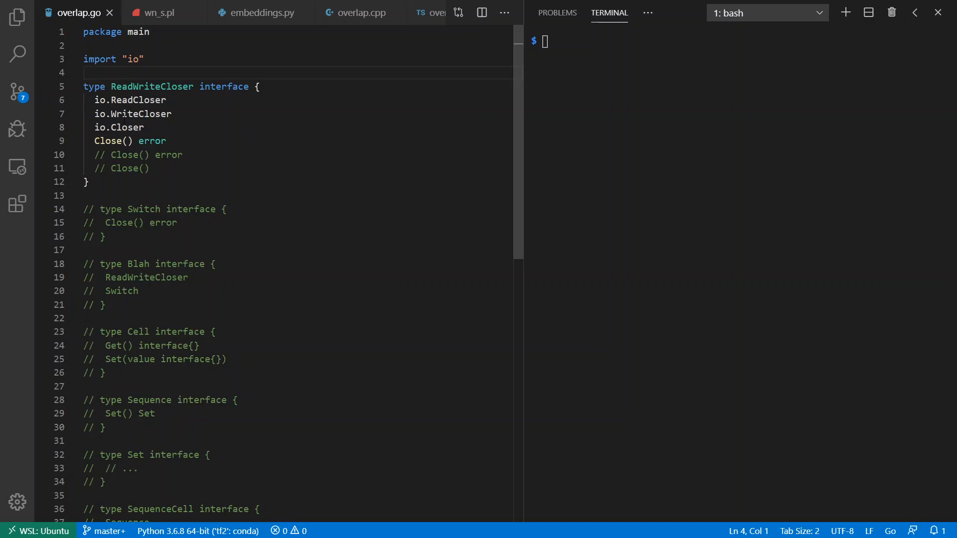
Run go build on overlap.go to see the duplicate method Close errors
double_click(126, 126)
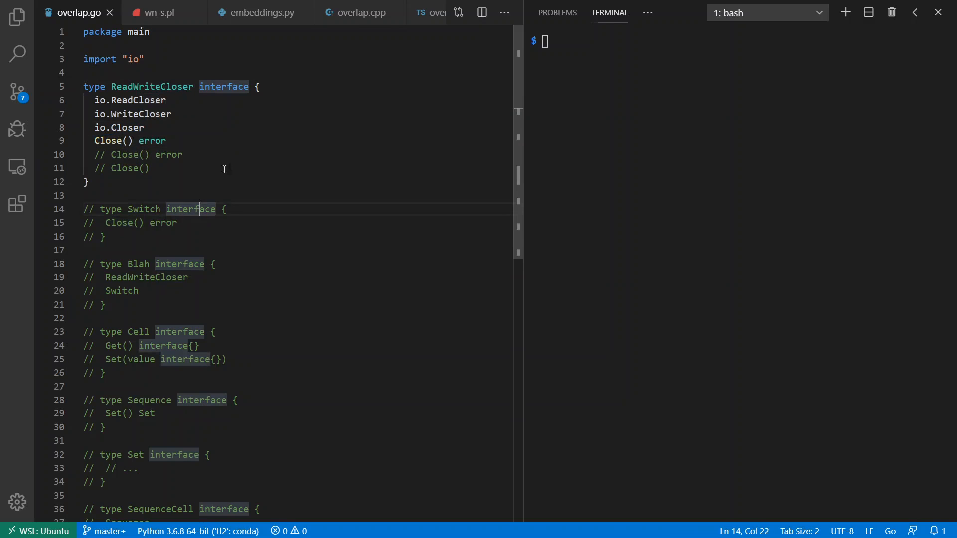
text(go build)
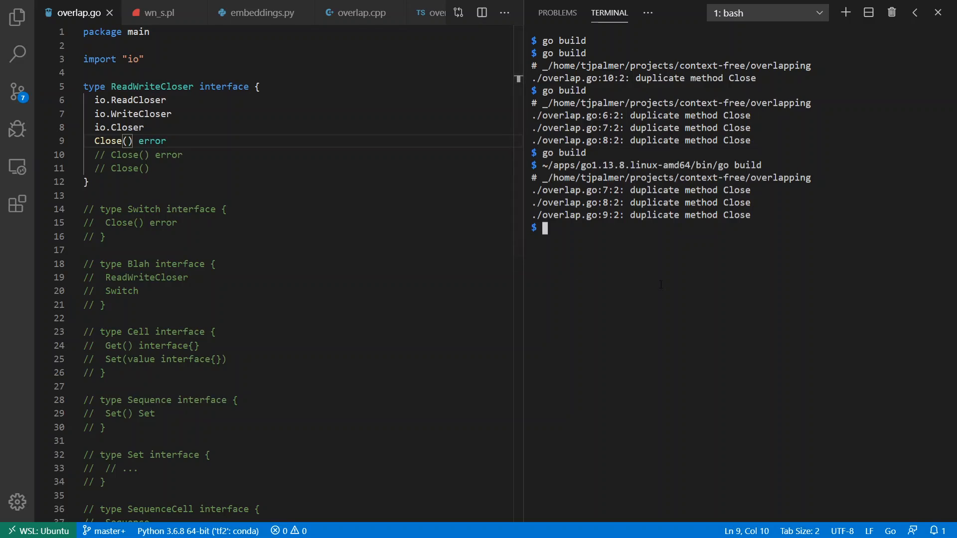
text(go build)
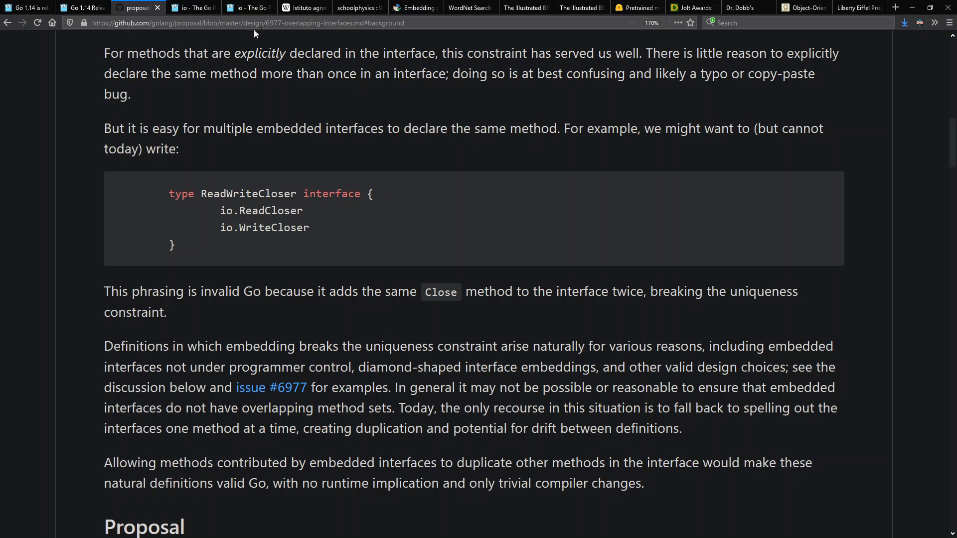
View the Wikipedia filing-cabinet photo, then the schoolphysics Switches page
click(303, 7)
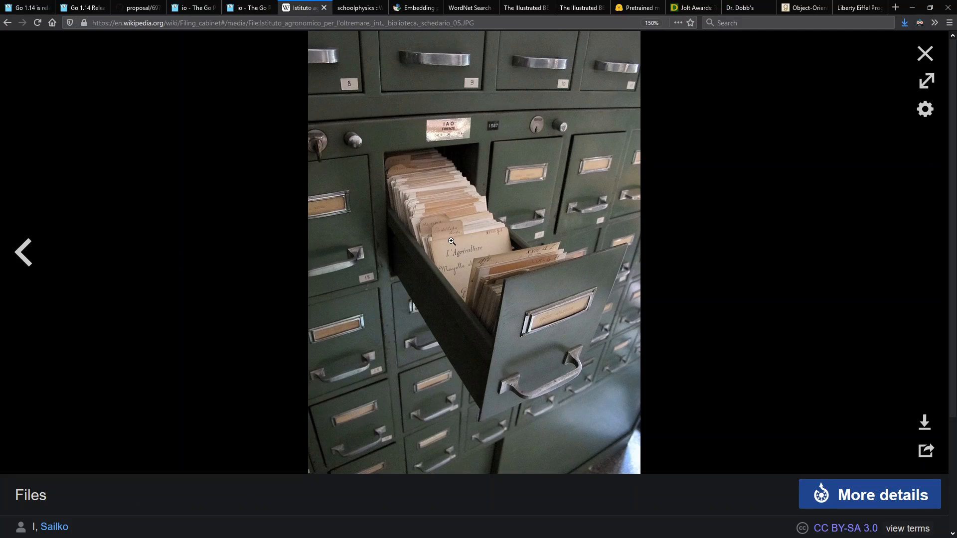
click(353, 7)
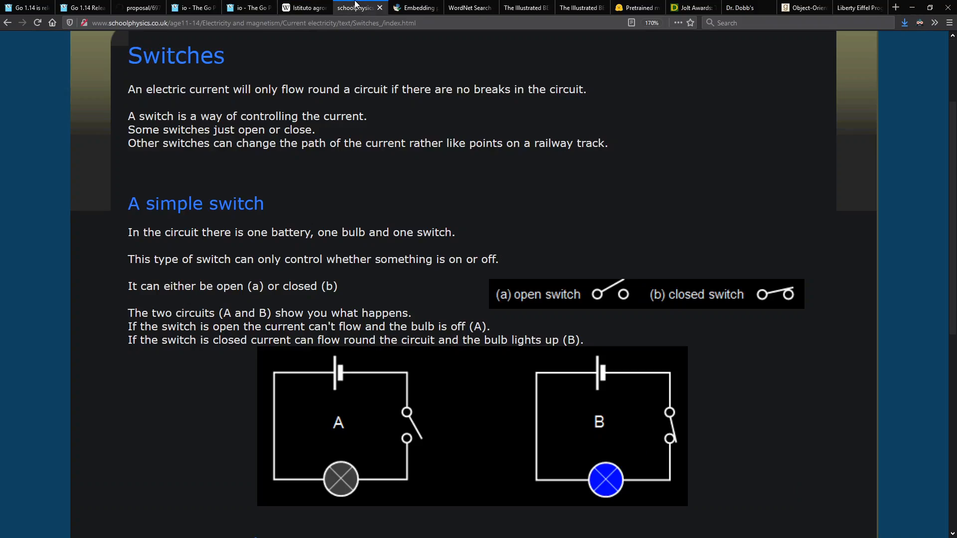
mouse_move(441, 442)
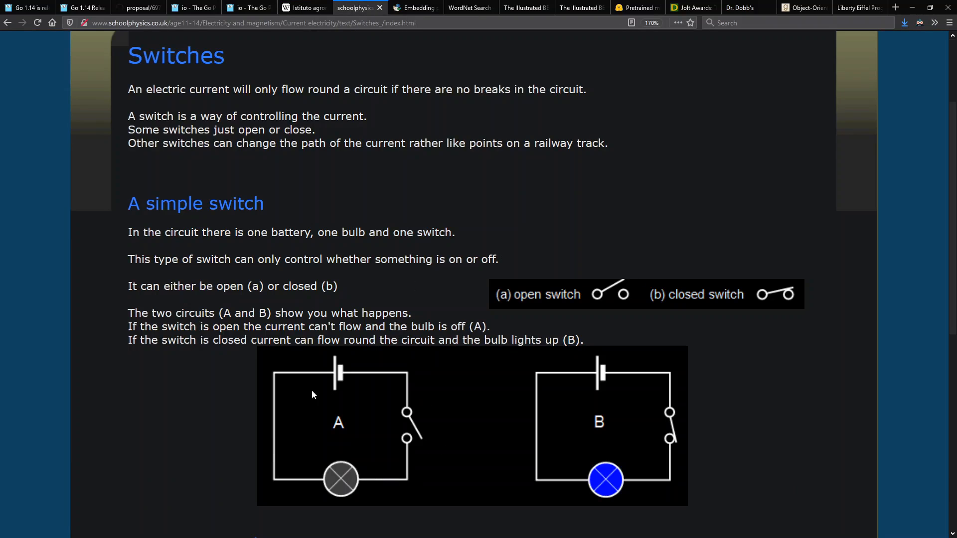
mouse_move(589, 372)
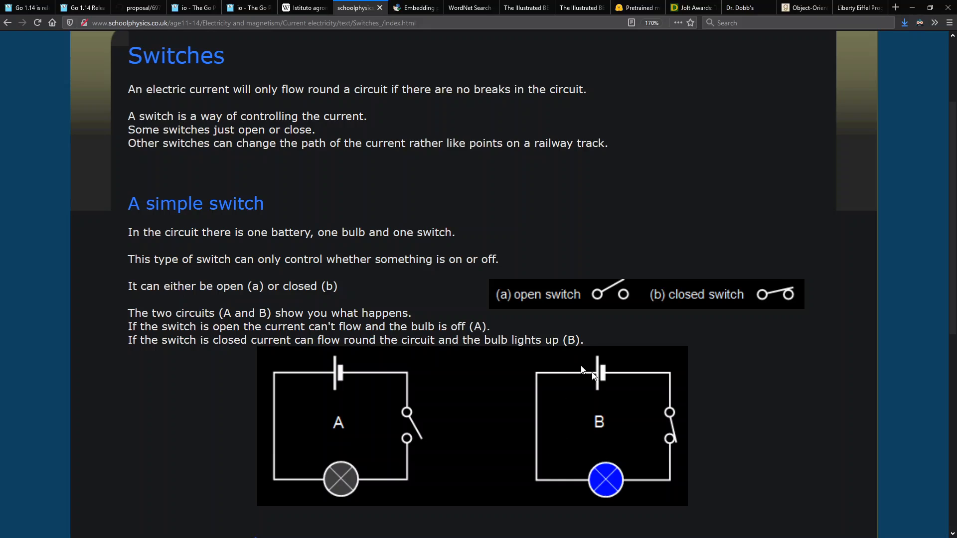
mouse_move(721, 356)
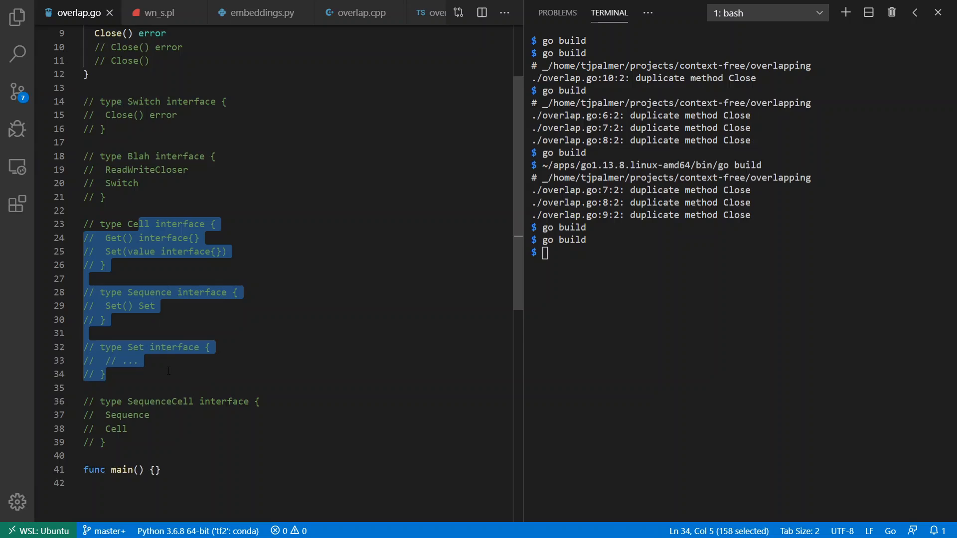
Uncomment the Cell, Sequence and Set interfaces, inspect the Set() Set method, and select the SequenceCell lines
key(ctrl+/)
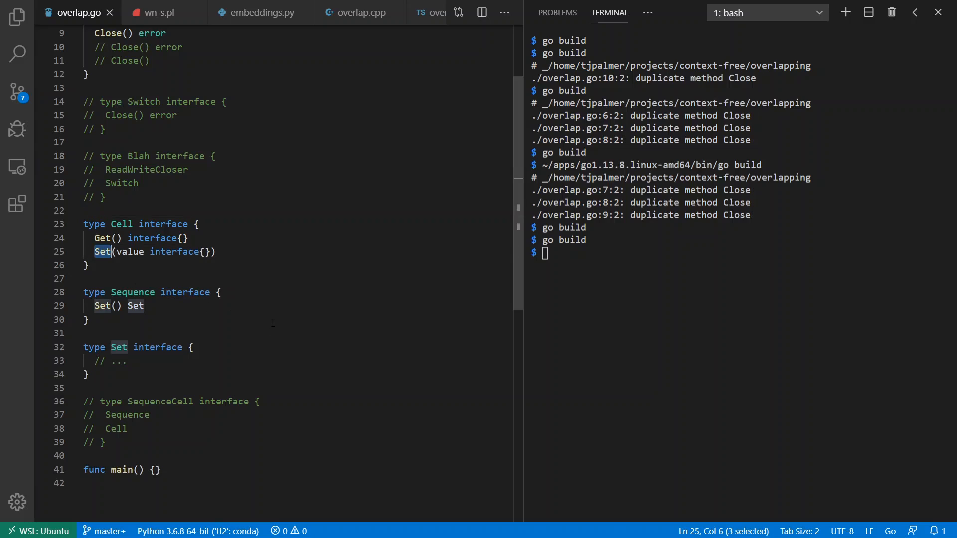
click(219, 292)
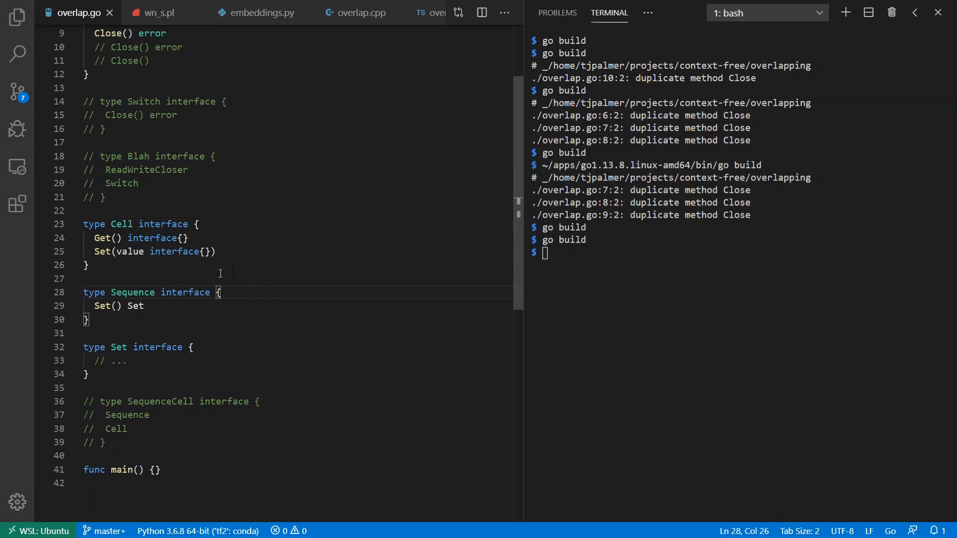
double_click(121, 224)
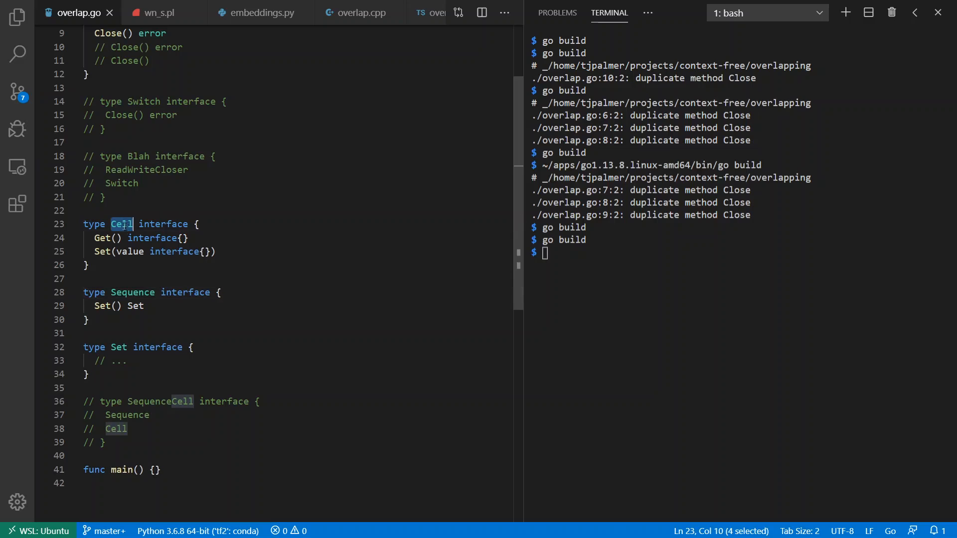
double_click(130, 292)
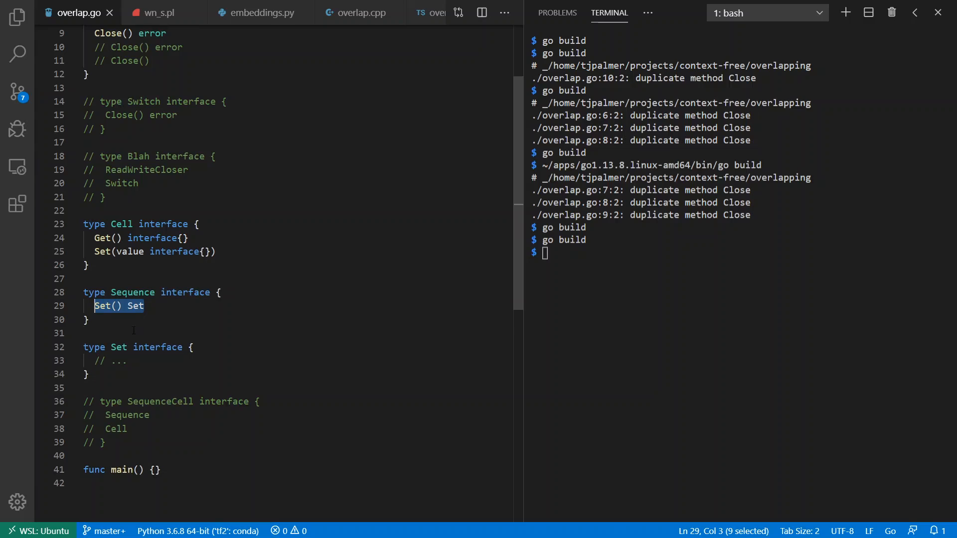
click(153, 333)
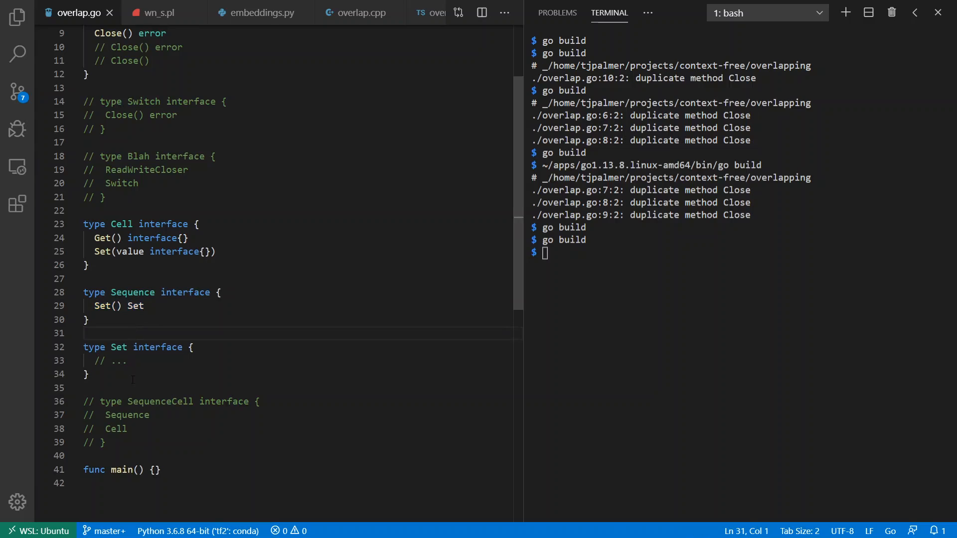
drag(125, 401, 105, 443)
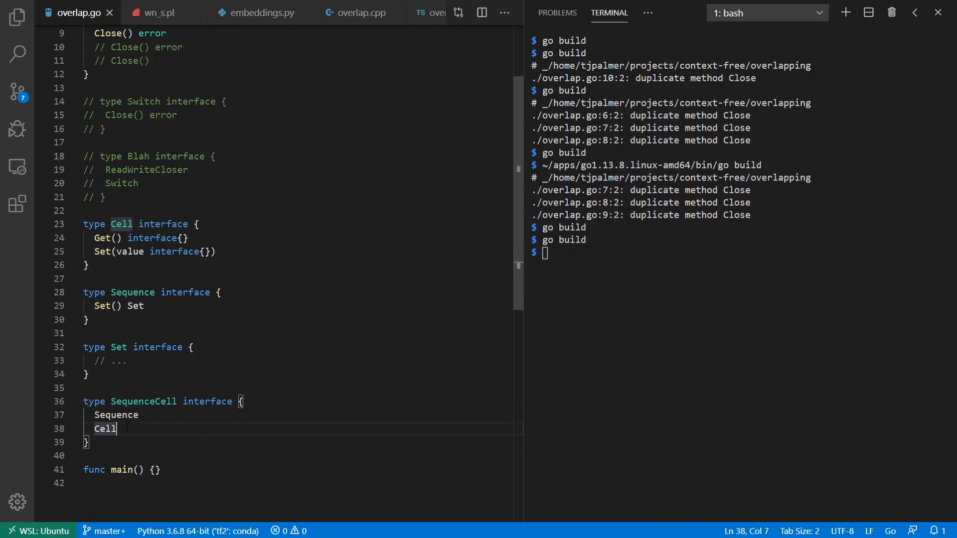
mouse_move(309, 462)
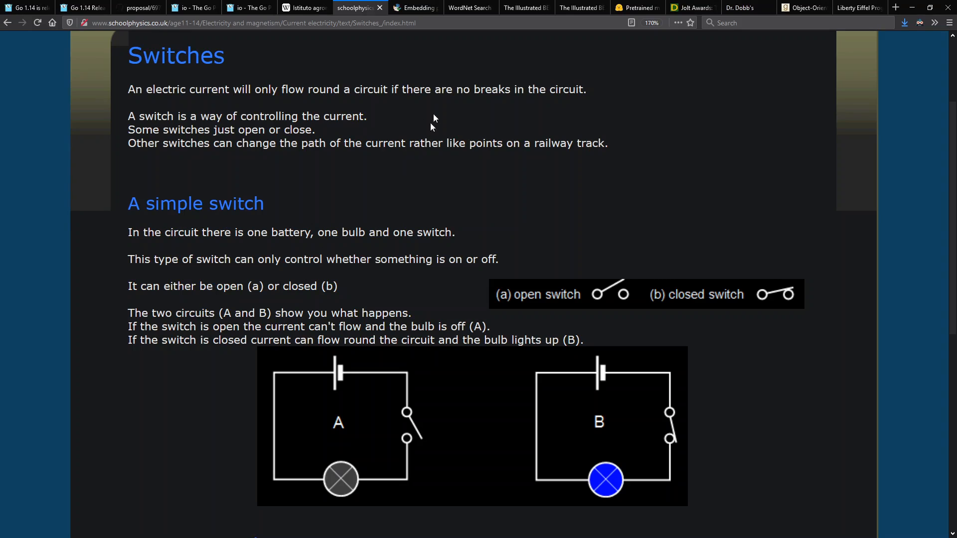
mouse_move(469, 8)
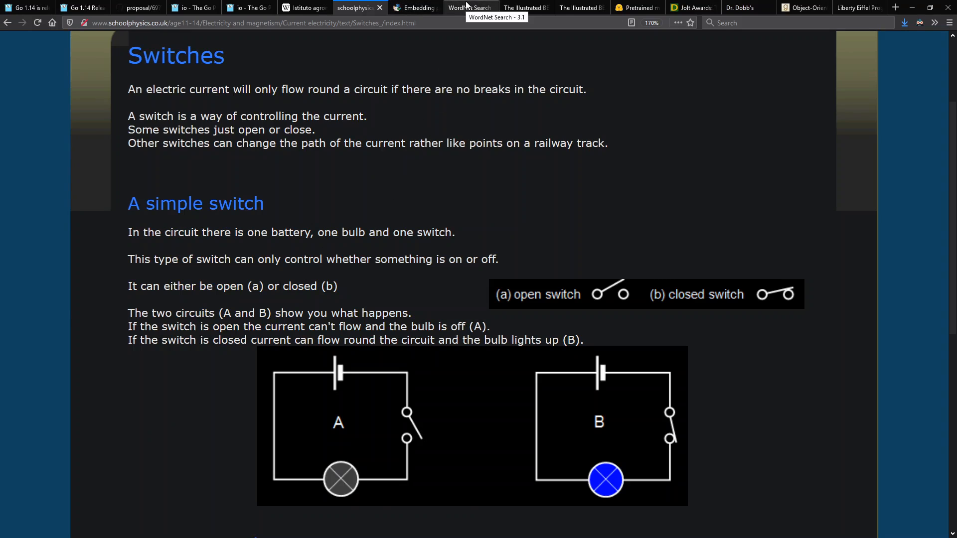
Show the WordNet results for 'set' down to its Verb senses
click(466, 7)
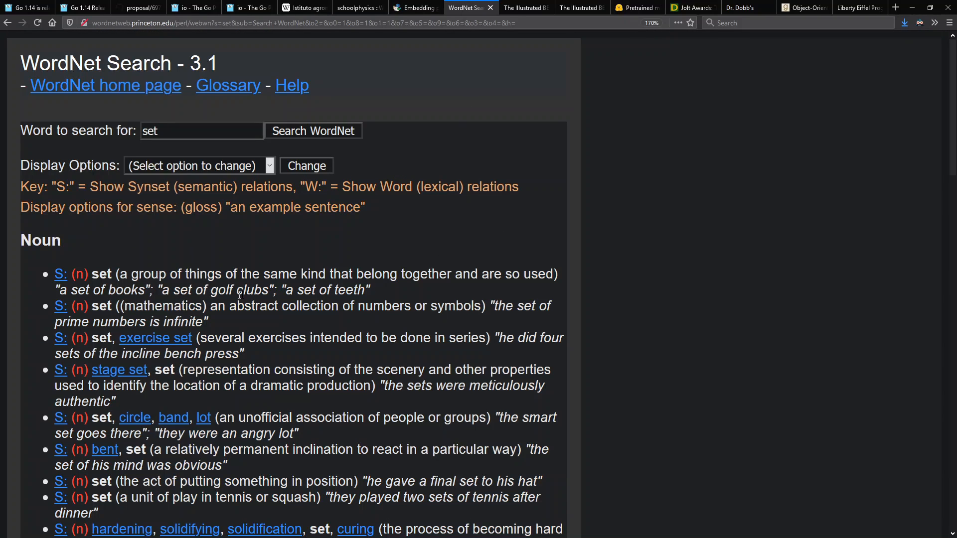
scroll(down, 3)
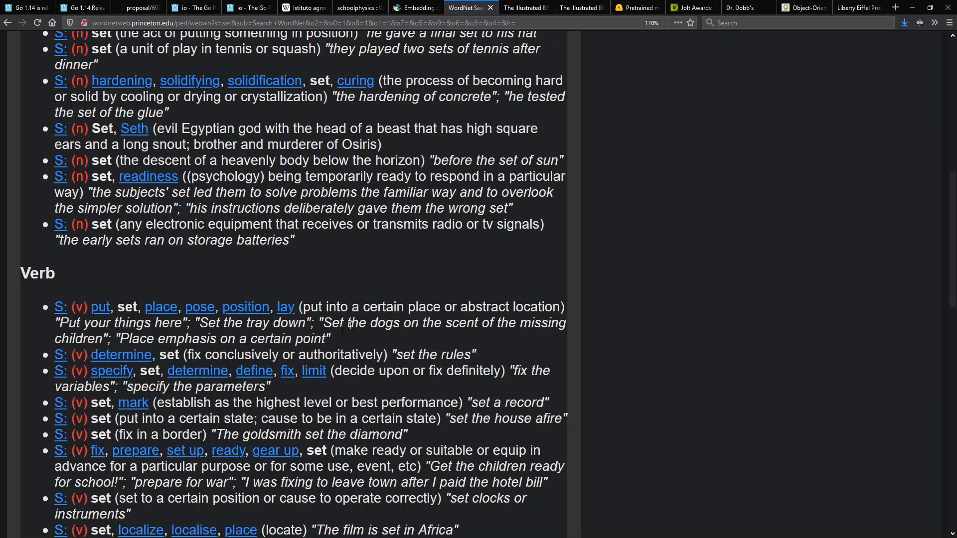
mouse_move(361, 303)
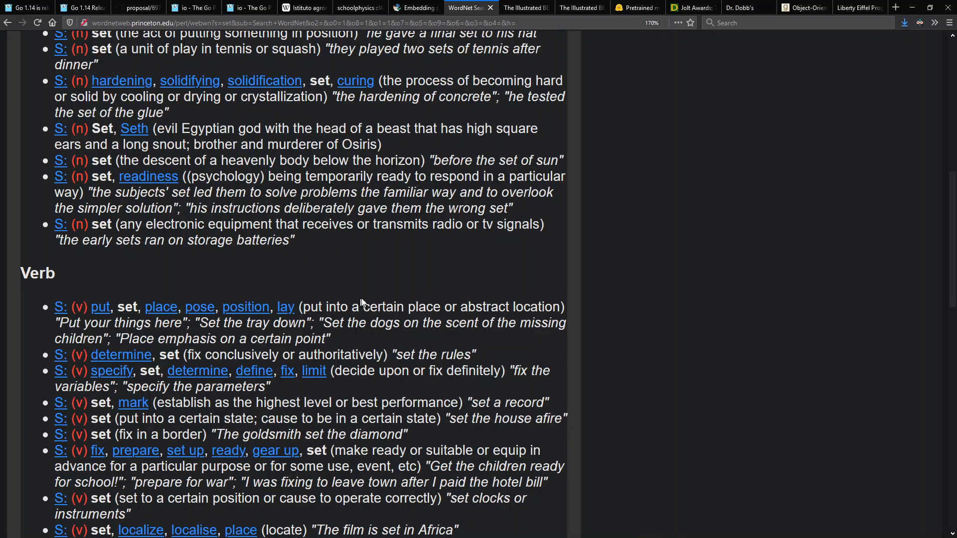
mouse_move(290, 416)
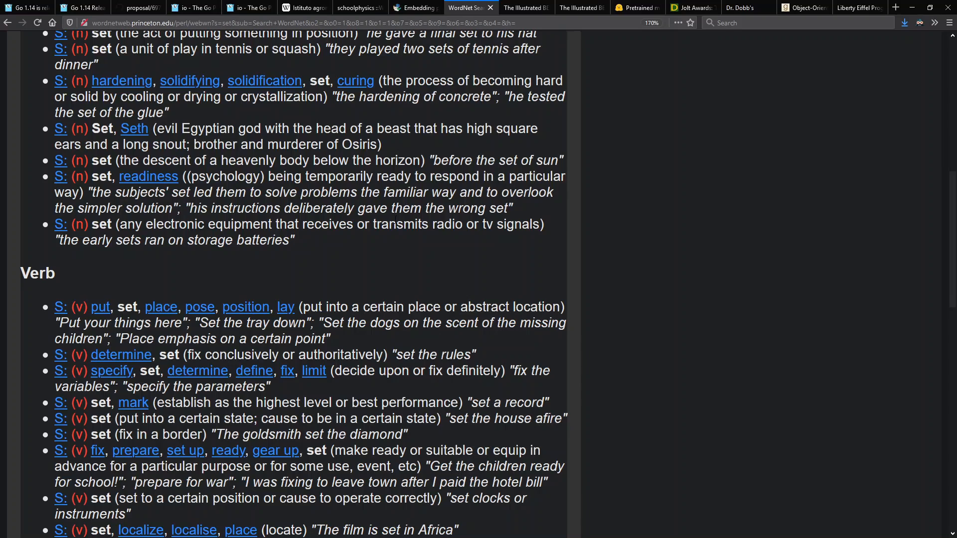
mouse_move(689, 208)
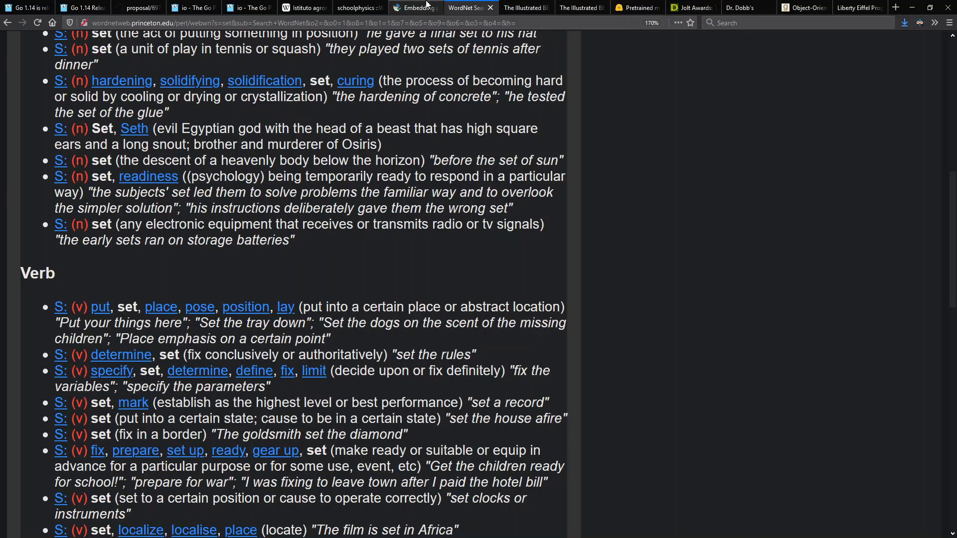
Orbit the Word2Vec 10K point cloud in the Embedding Projector
click(414, 7)
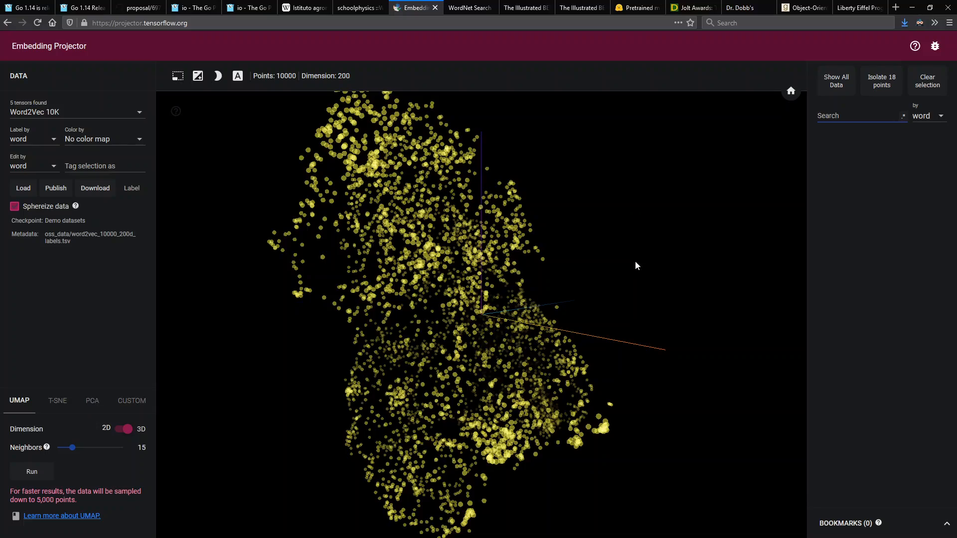
drag(637, 265, 595, 287)
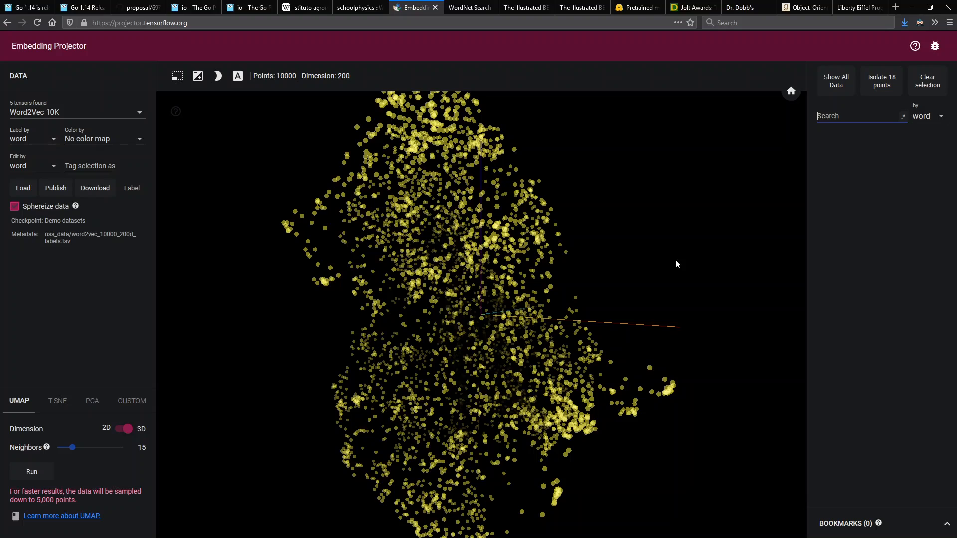
mouse_move(657, 284)
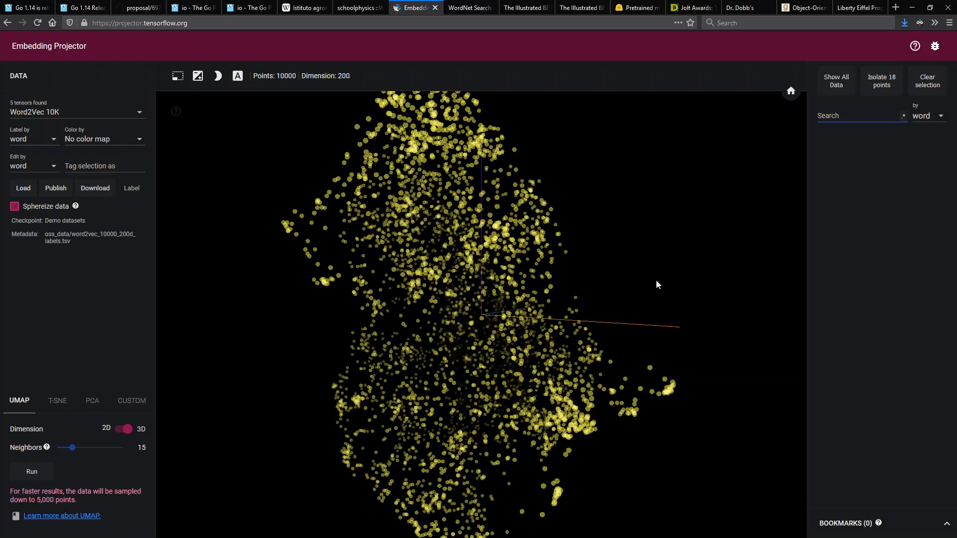
drag(658, 285, 340, 88)
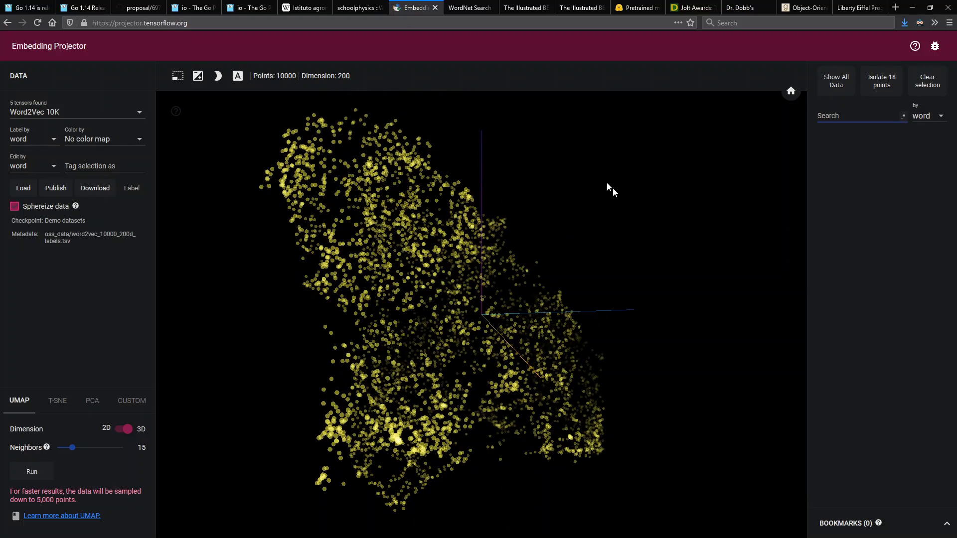
drag(612, 188, 518, 250)
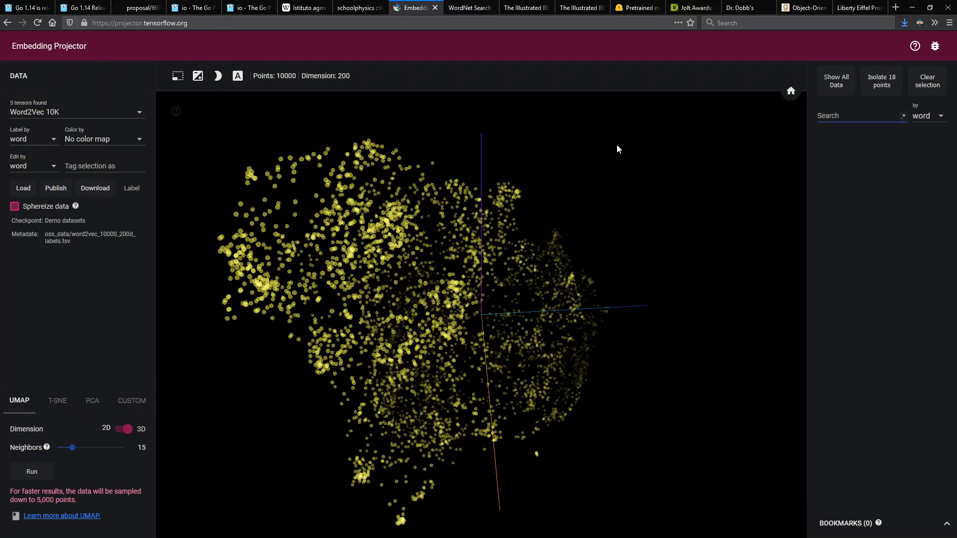
mouse_move(645, 236)
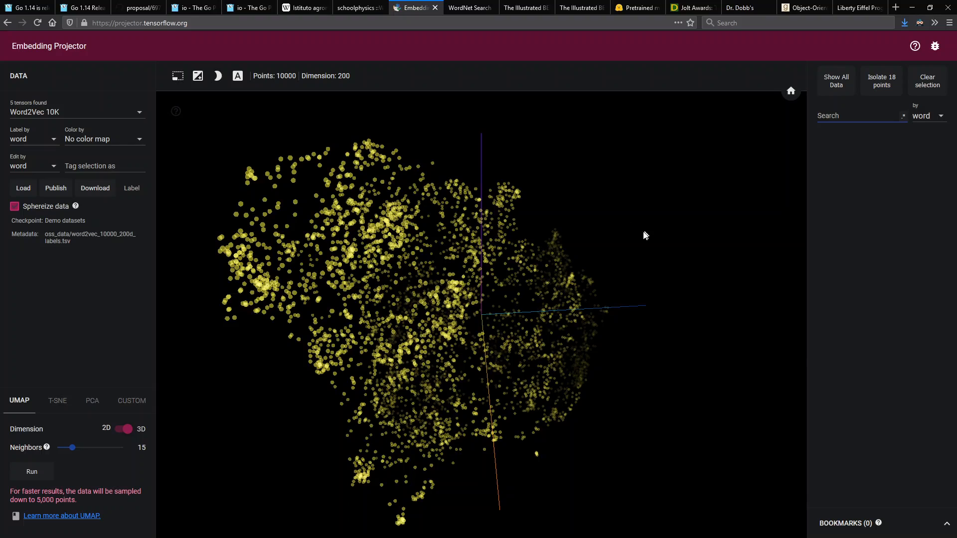
mouse_move(268, 284)
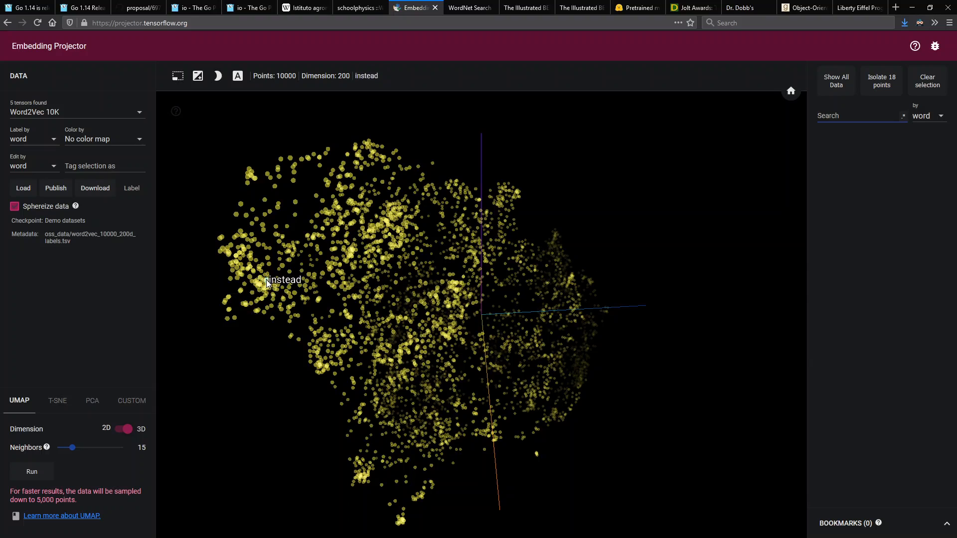
mouse_move(264, 282)
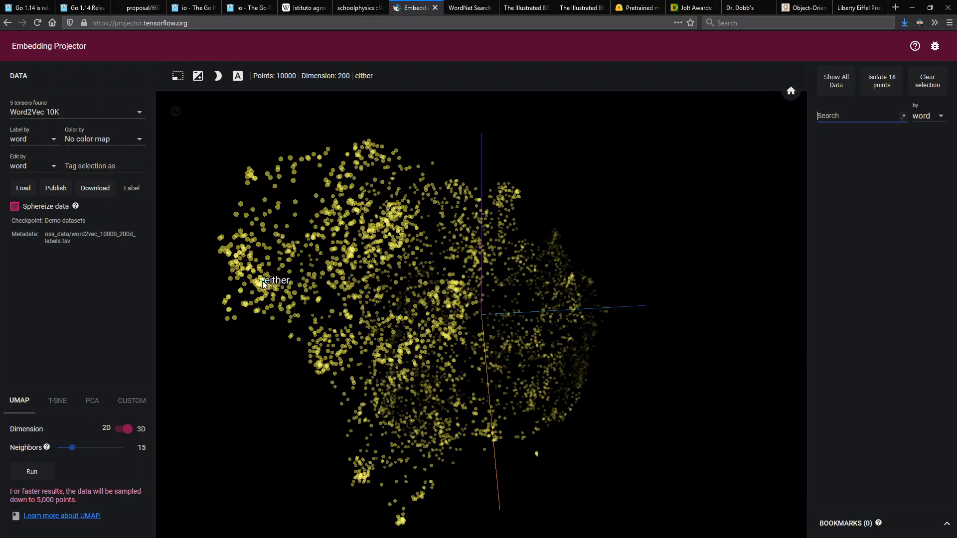
mouse_move(504, 200)
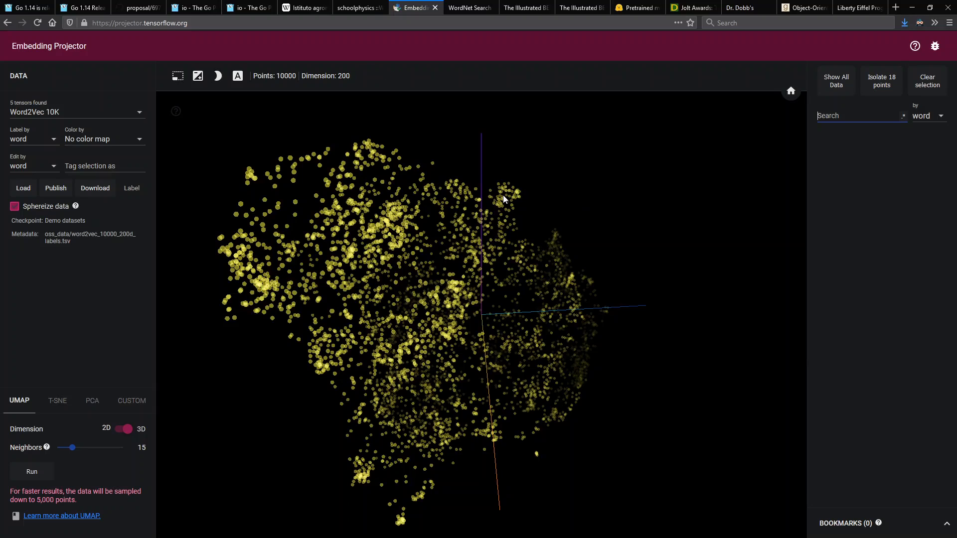
mouse_move(512, 195)
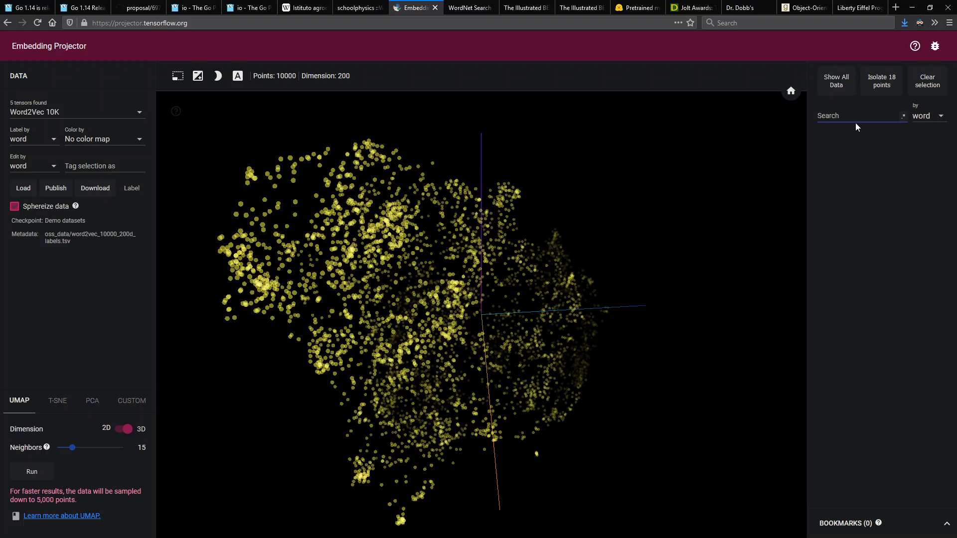
Search the projector for 'set' (18 matches), then move on to The Illustrated BERT article
text(set)
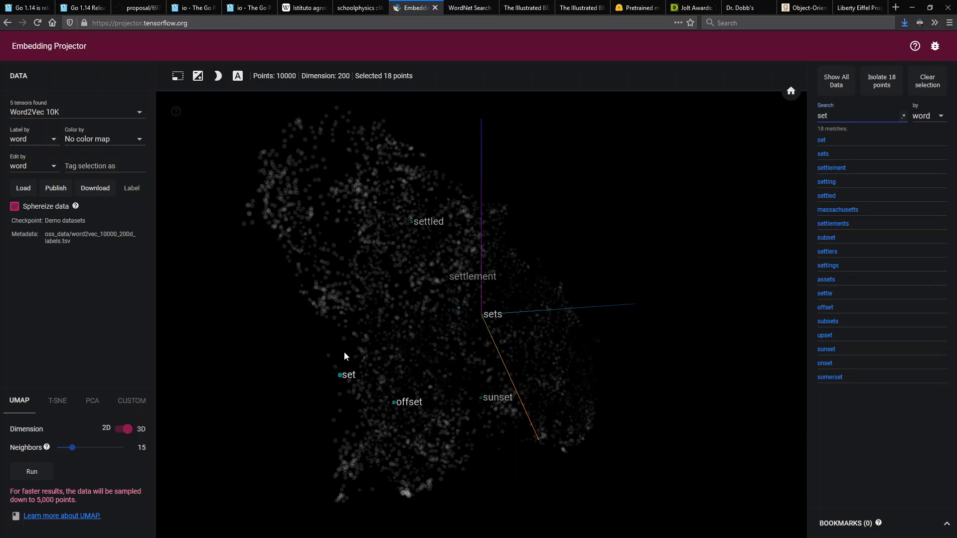
click(860, 115)
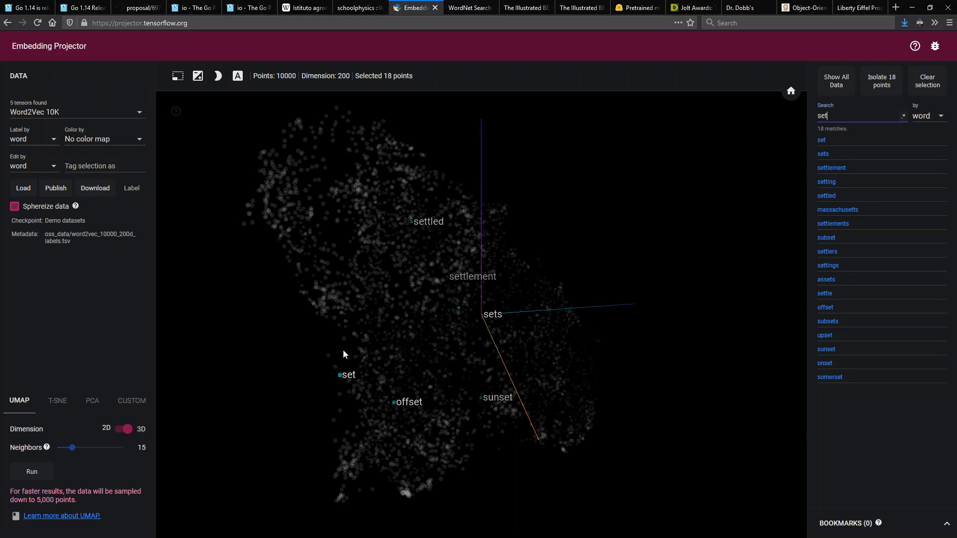
mouse_move(650, 214)
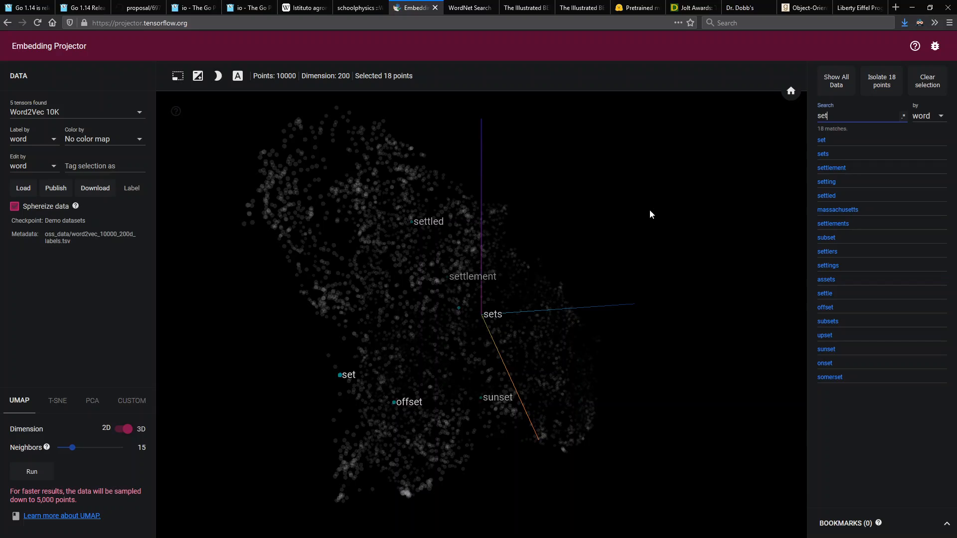
click(468, 7)
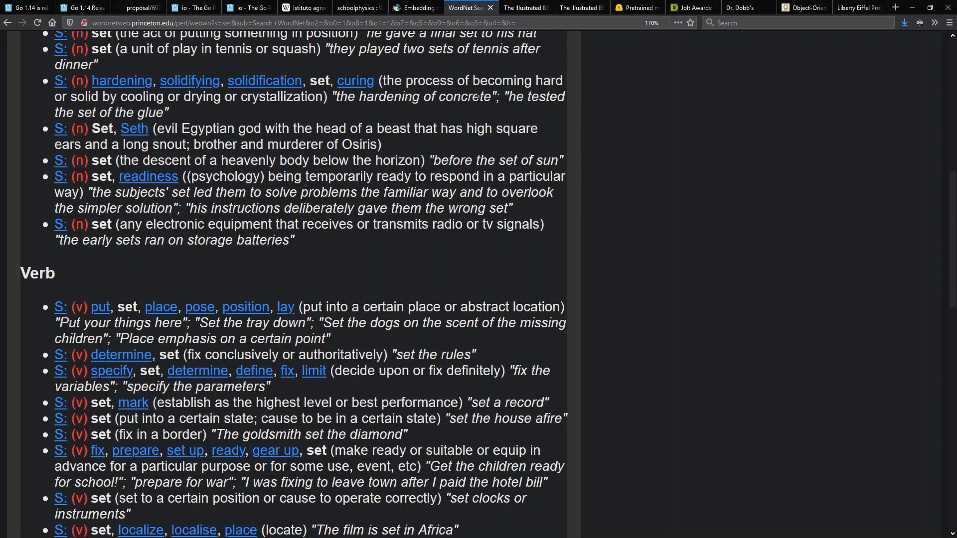
click(523, 7)
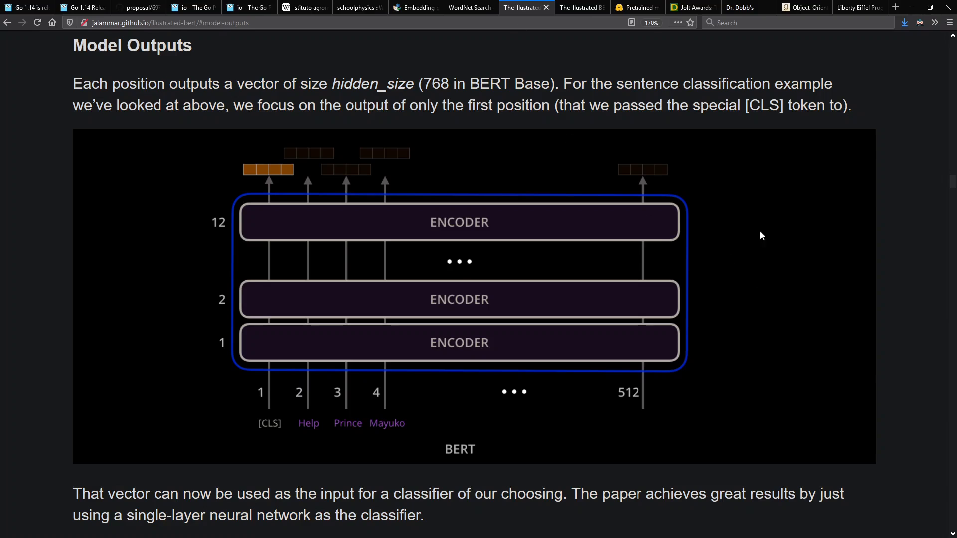
mouse_move(776, 219)
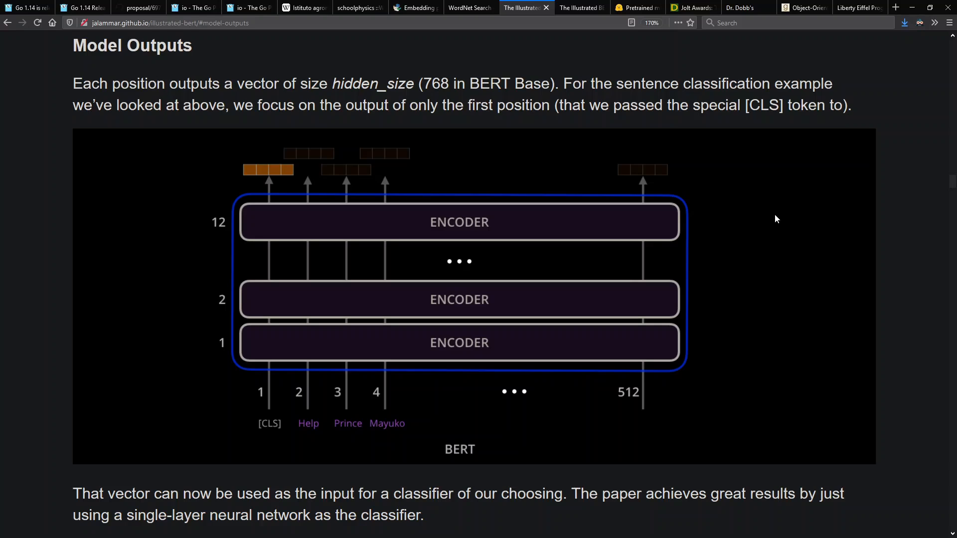
mouse_move(559, 144)
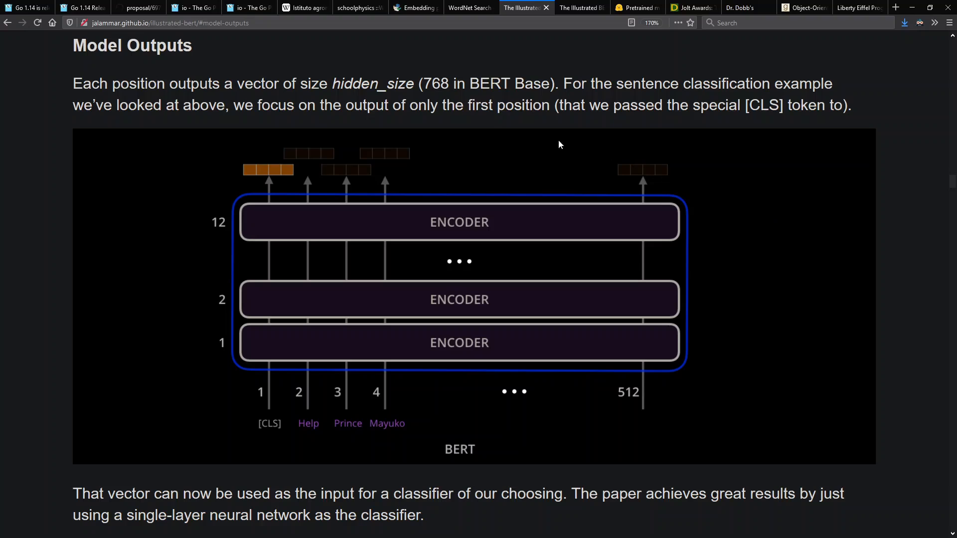
mouse_move(436, 308)
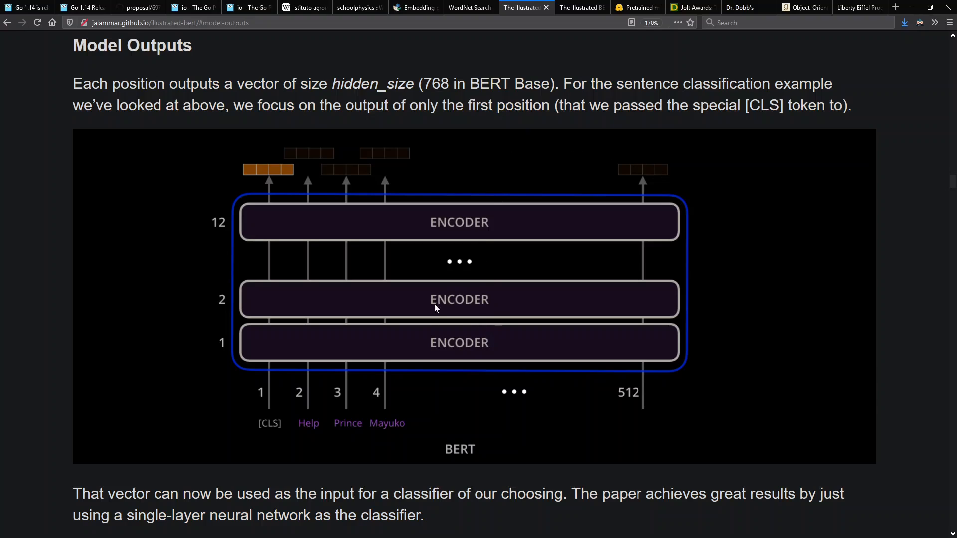
mouse_move(316, 428)
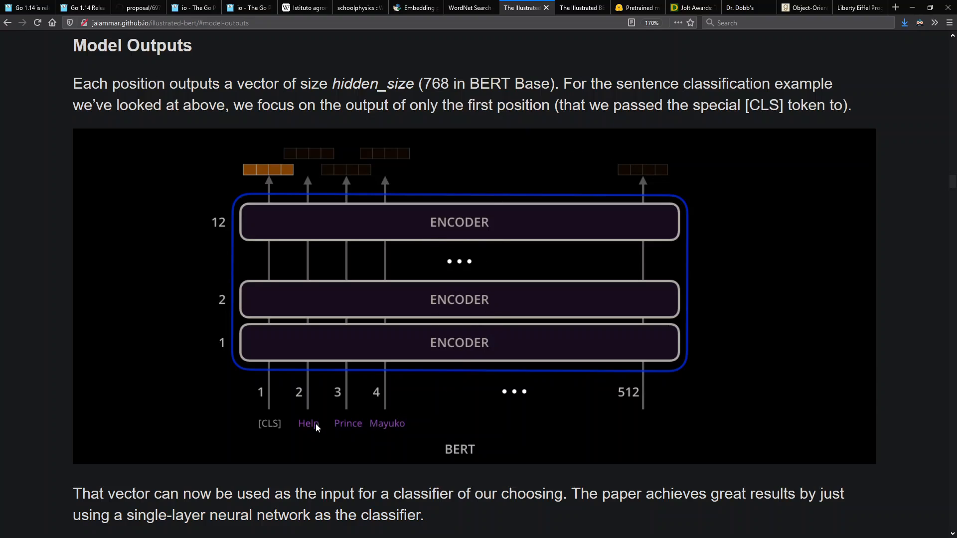
mouse_move(394, 429)
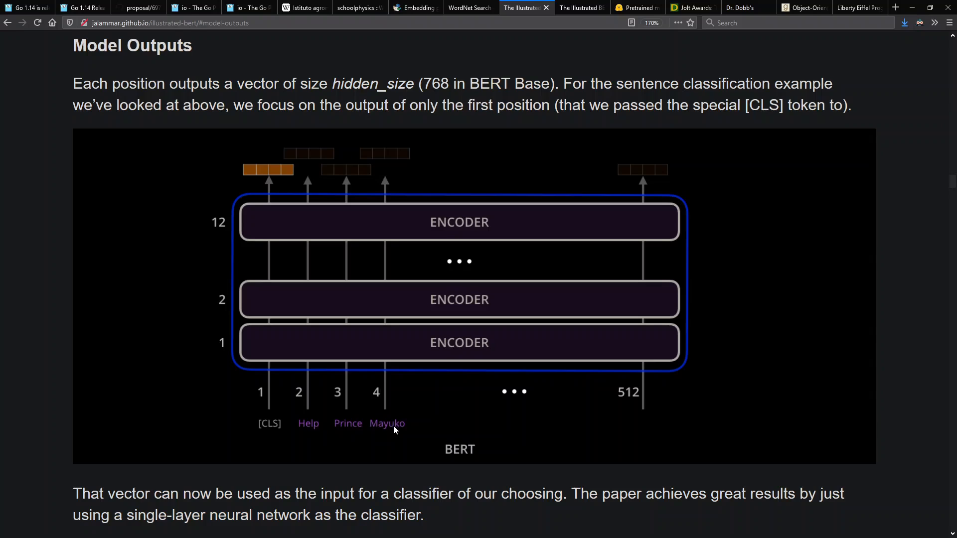
mouse_move(311, 401)
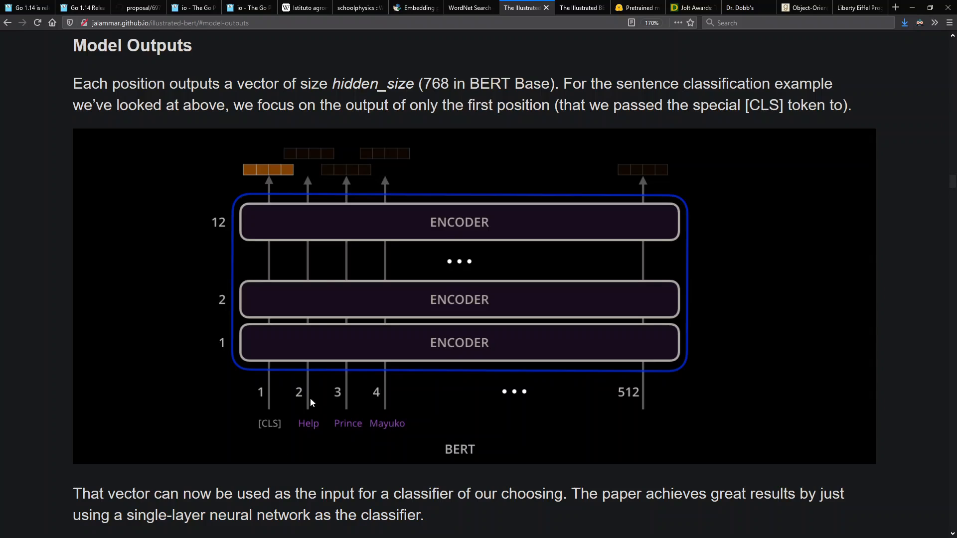
mouse_move(419, 201)
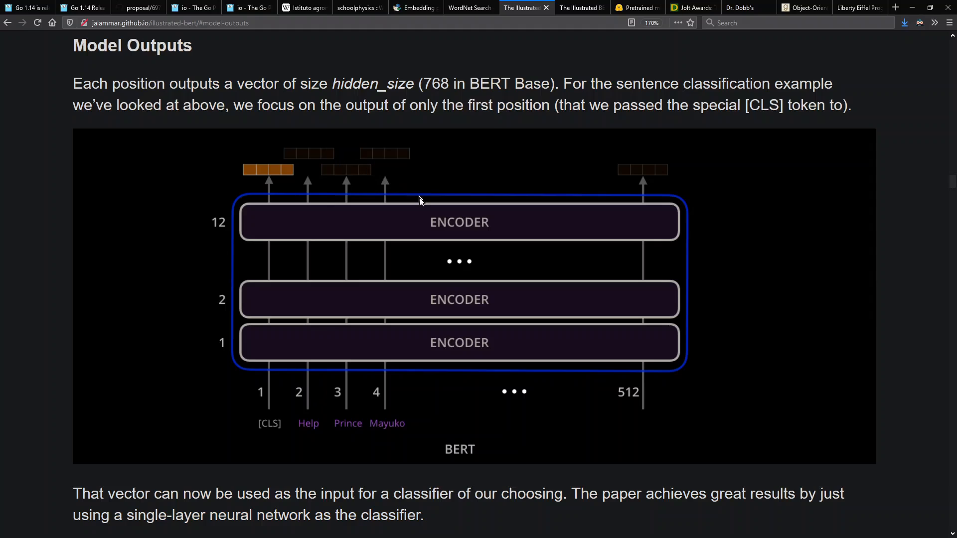
mouse_move(428, 259)
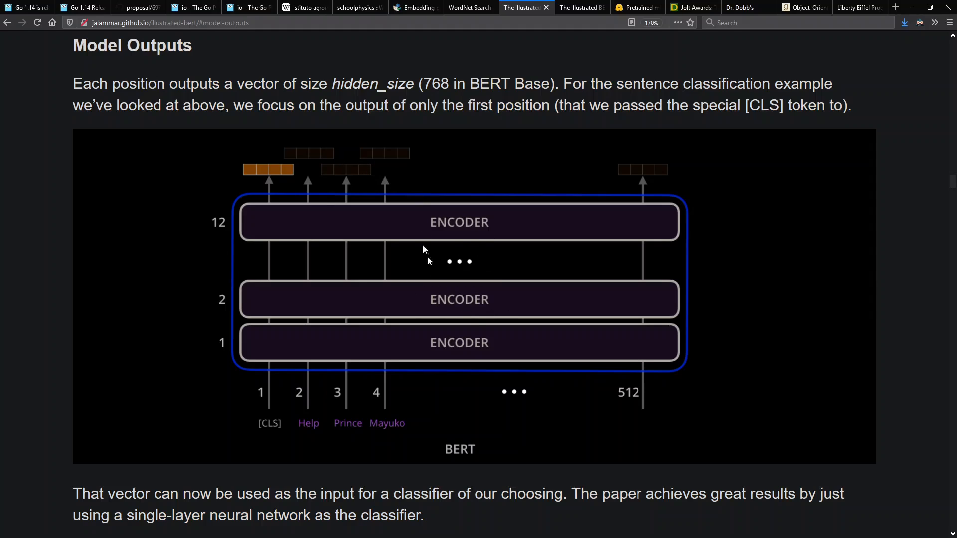
mouse_move(563, 365)
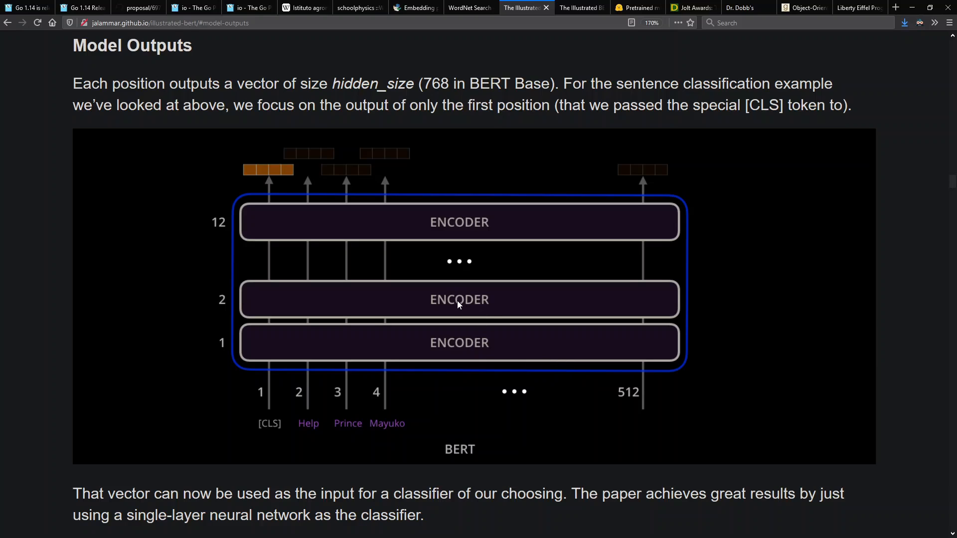
mouse_move(445, 299)
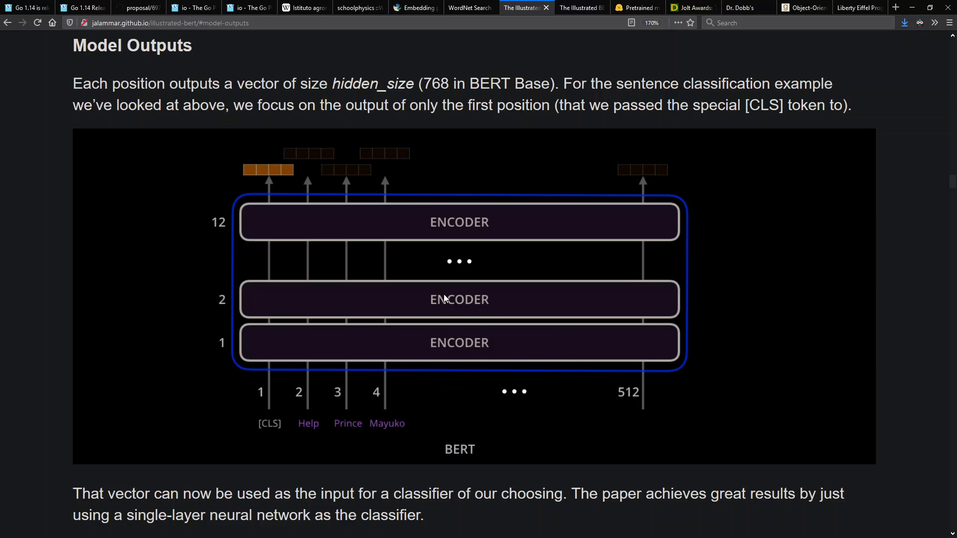
mouse_move(323, 178)
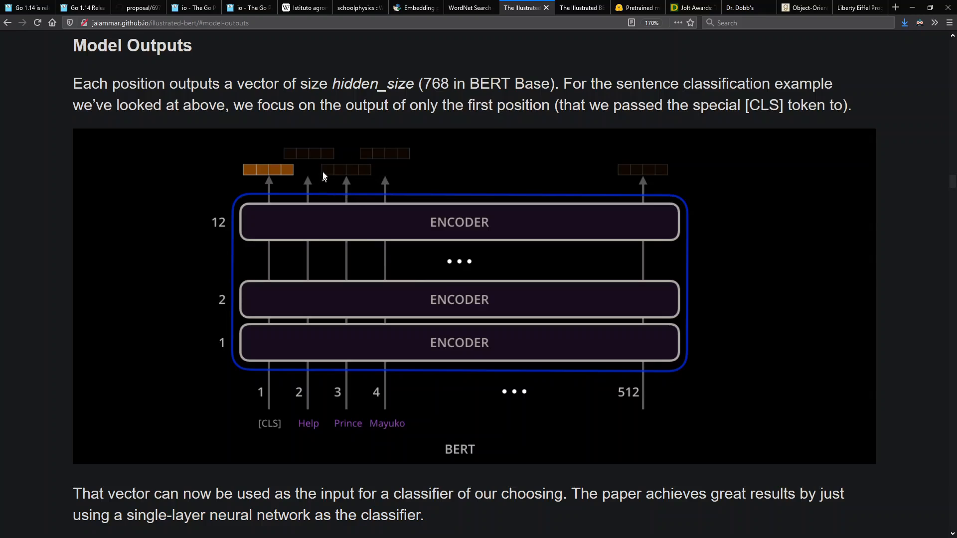
mouse_move(356, 177)
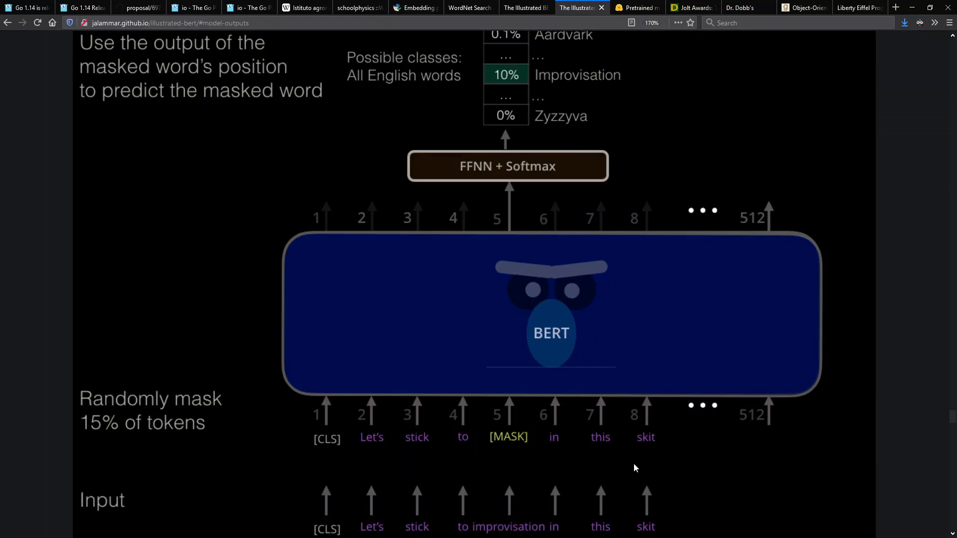
mouse_move(509, 465)
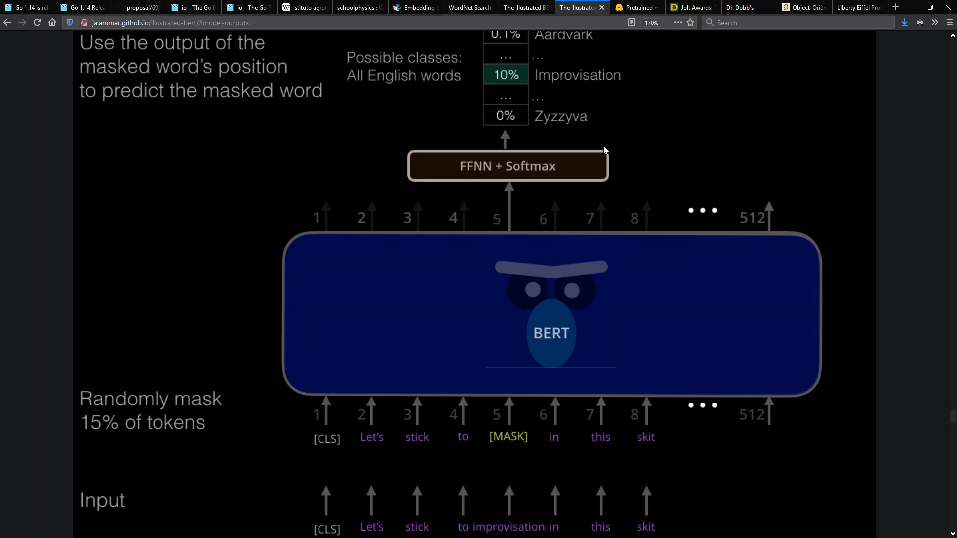
mouse_move(637, 7)
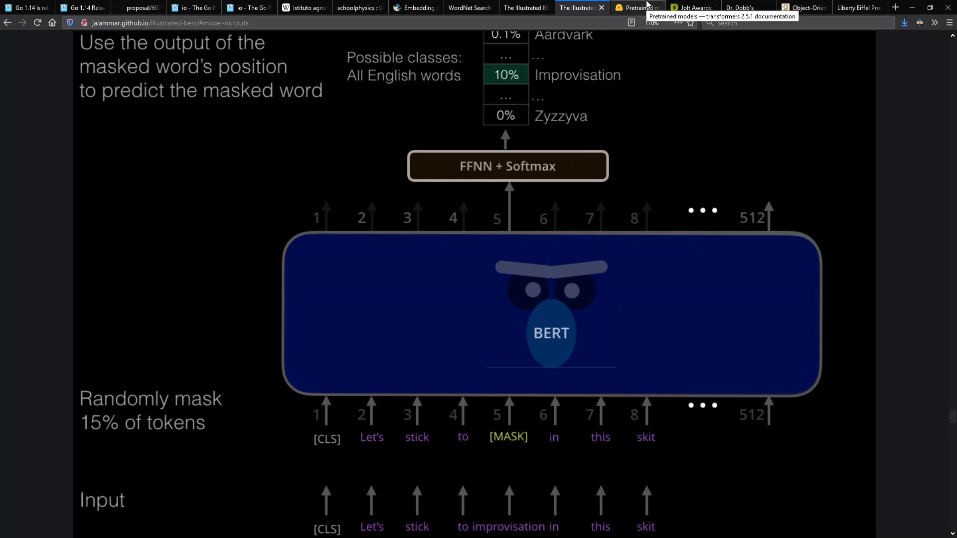
Show the Hugging Face pretrained BERT models table
click(635, 7)
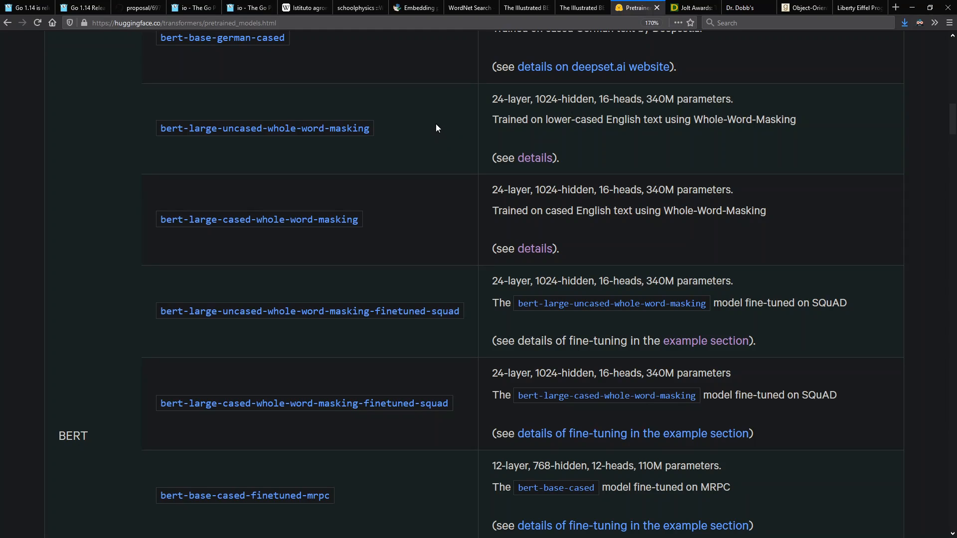
mouse_move(424, 130)
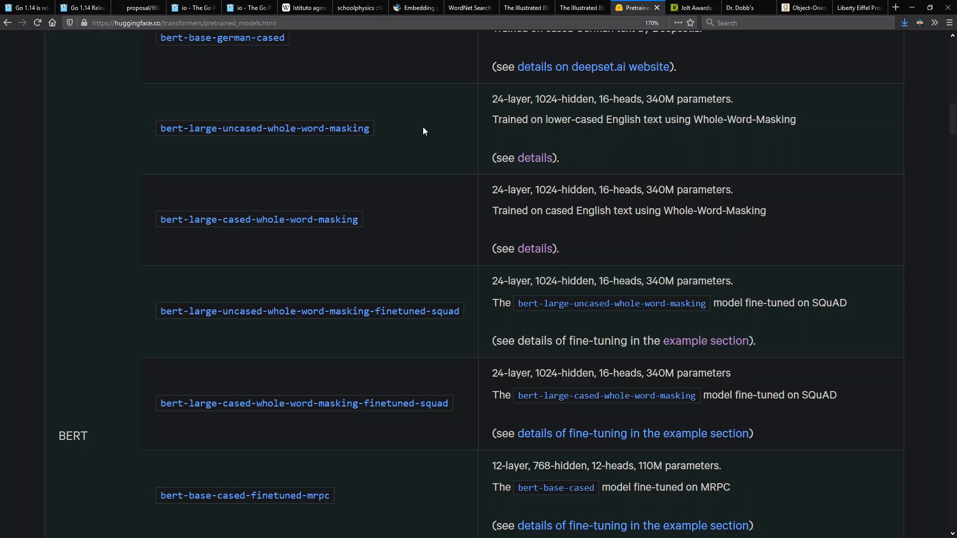
mouse_move(455, 262)
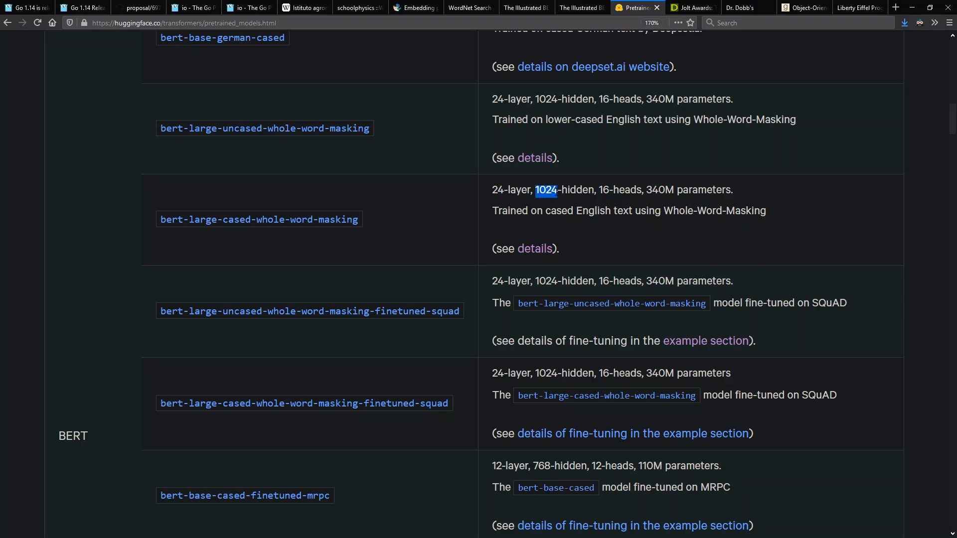
mouse_move(623, 241)
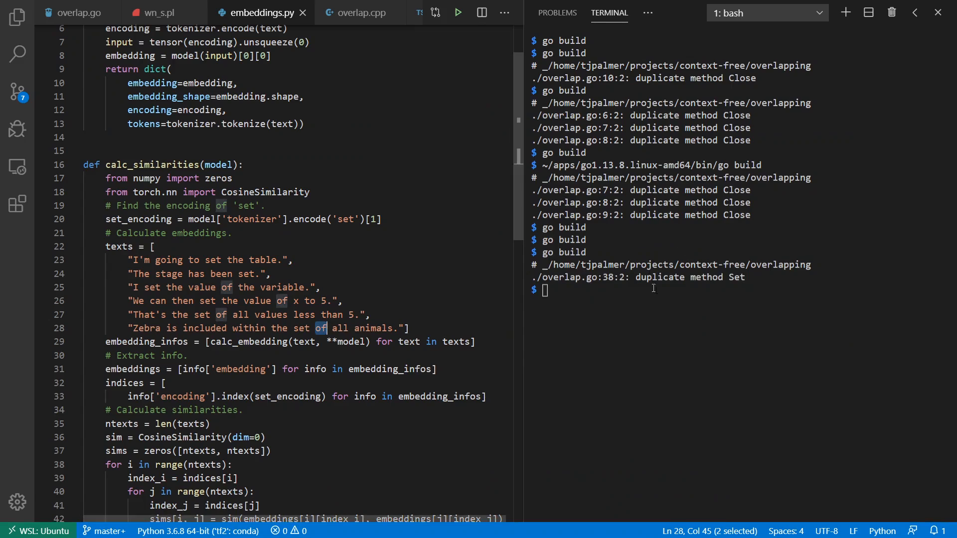
Run calc_embedding("set", **model) in the Python shell, getting a 3×1024 embedding
scroll(down, 3)
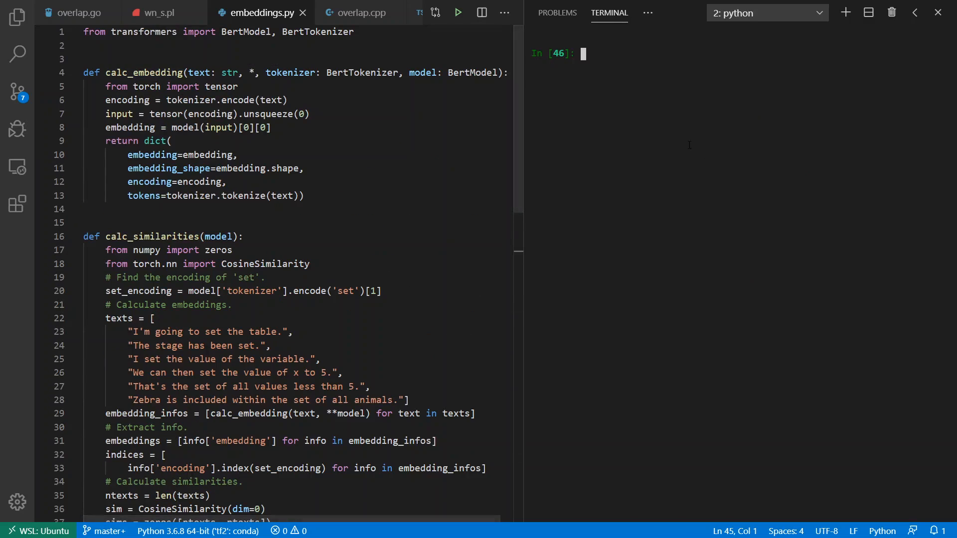
key(ctrl+r)
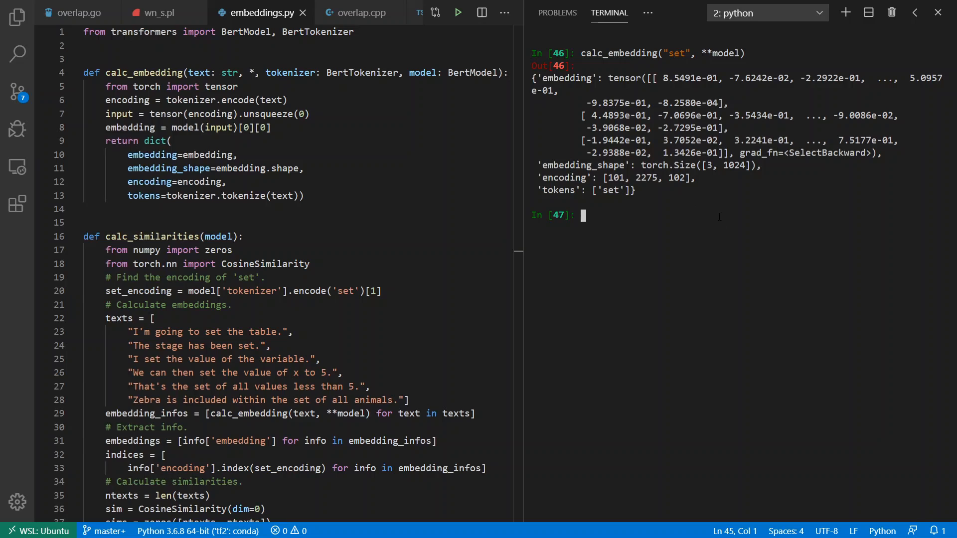
Run calc_embedding on "I'll set the table." and highlight the other set sentences in the texts list
text(calc_embedding("I'll set the table.", **model))
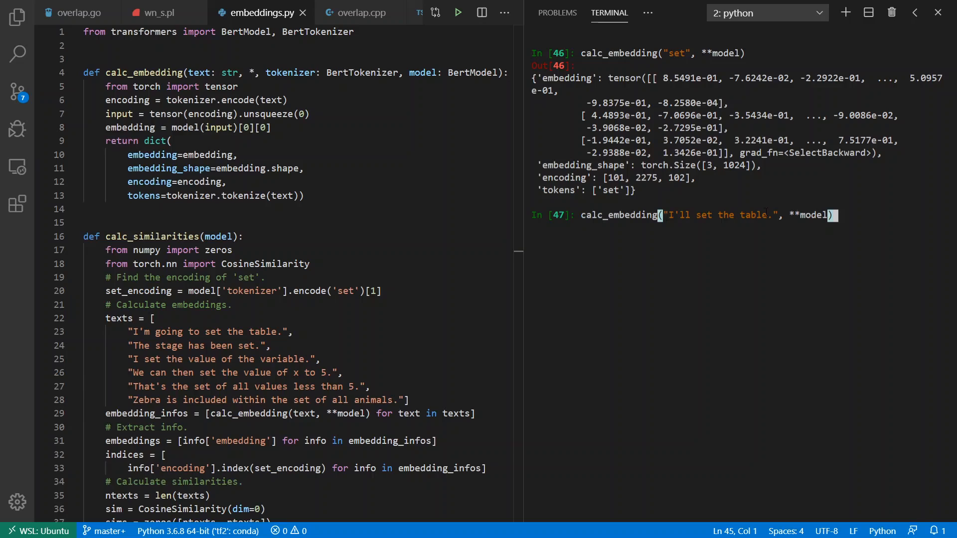
key(Enter)
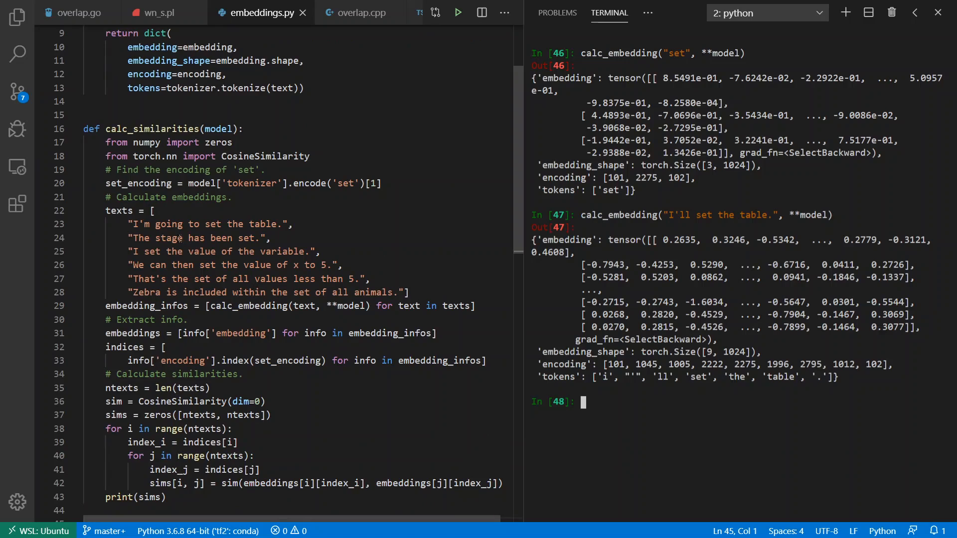
drag(151, 223, 267, 239)
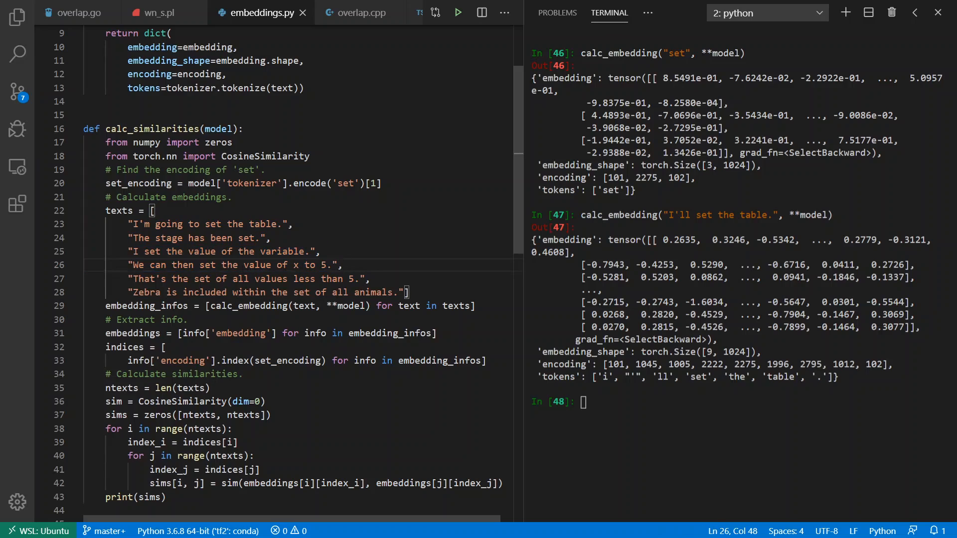
drag(131, 280, 316, 280)
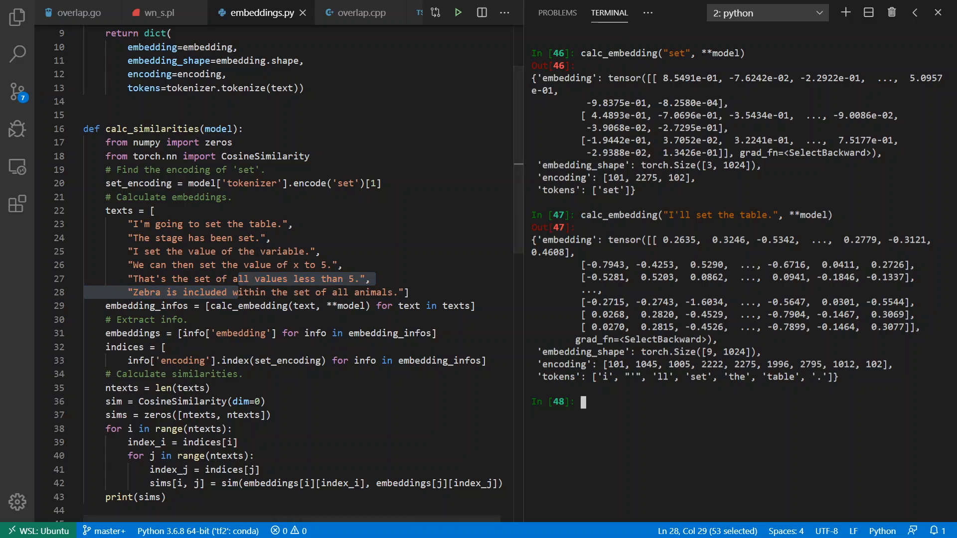
Run calc_similarities(model) to get the 6×6 matrix, then bring up overlap.cpp
text(calc_similarities(model))
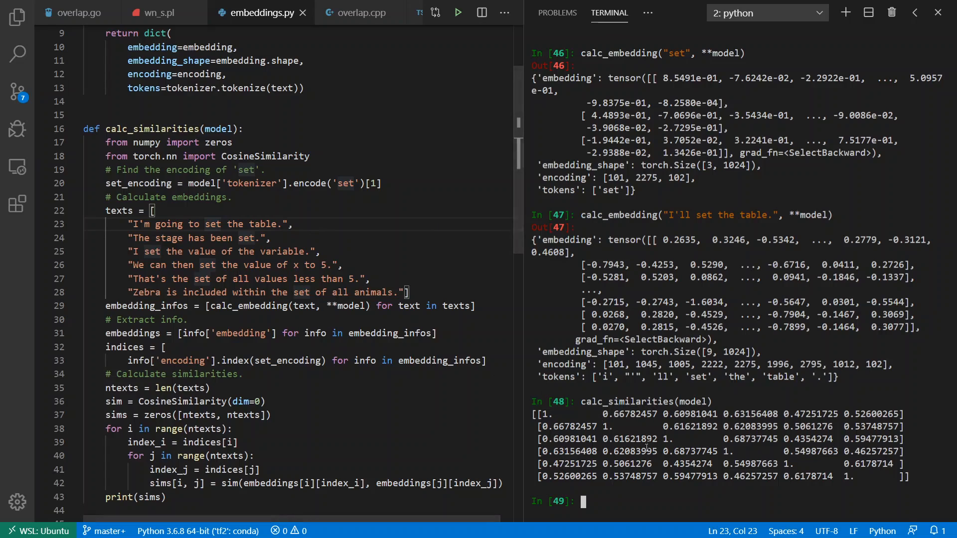
double_click(746, 438)
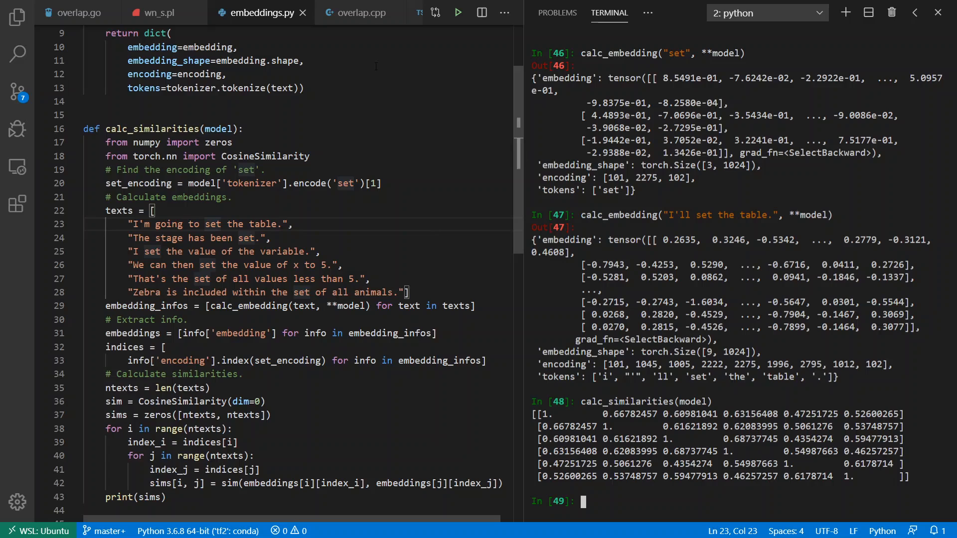
click(356, 12)
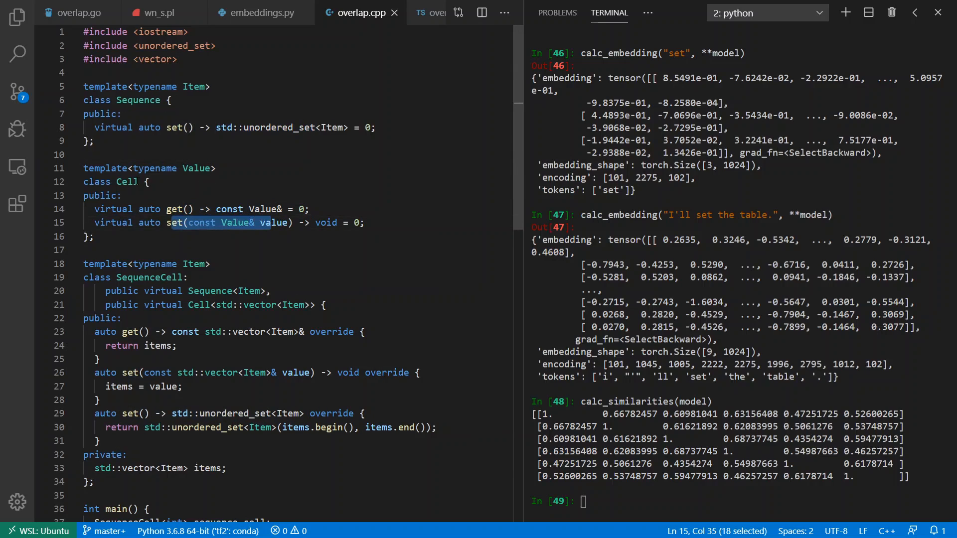
Review the commented sequence_cell.set calls in main and switch the terminal to the bash shell
scroll(down, 3)
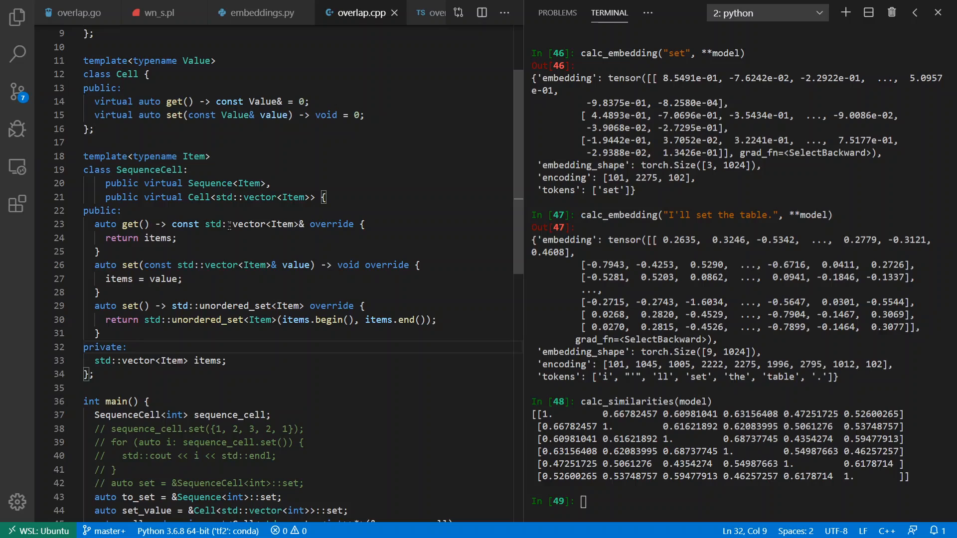
drag(143, 265, 184, 279)
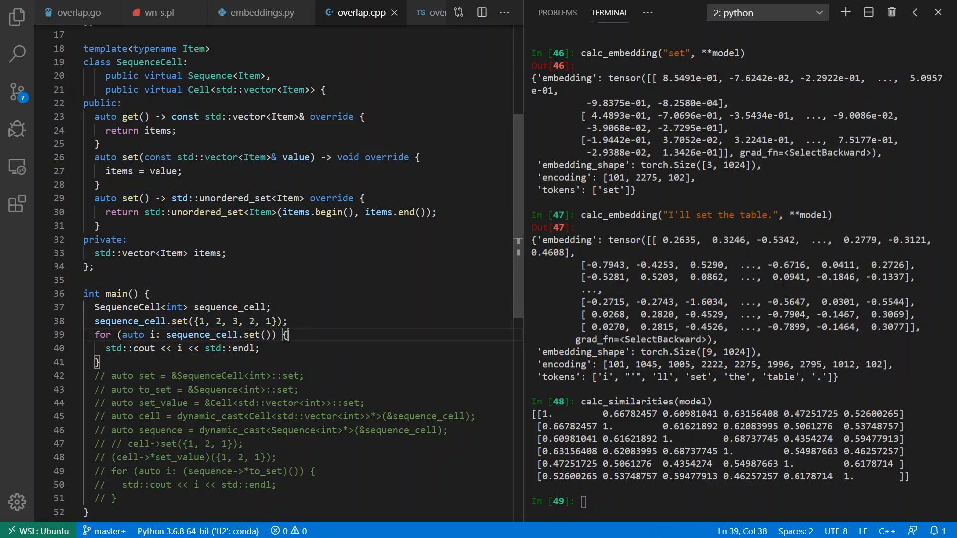
double_click(250, 334)
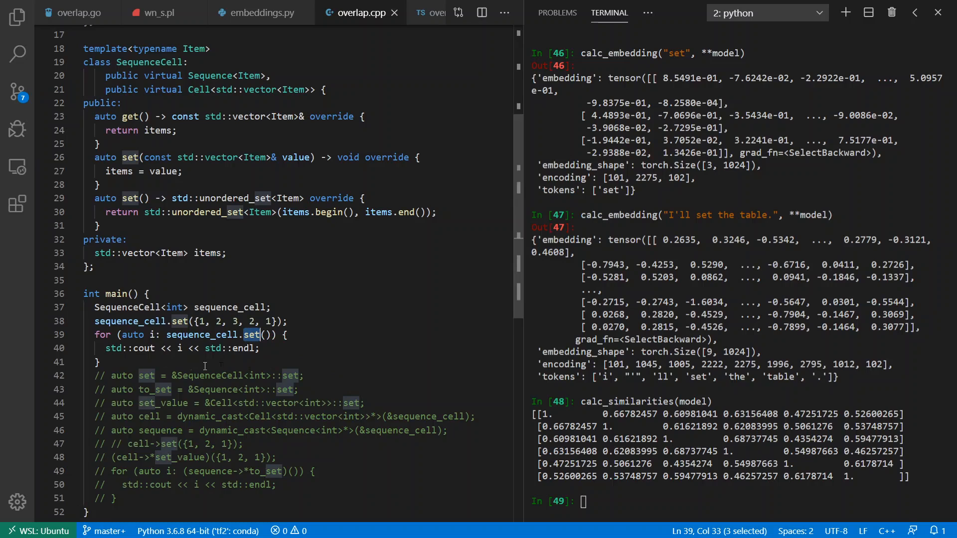
click(766, 13)
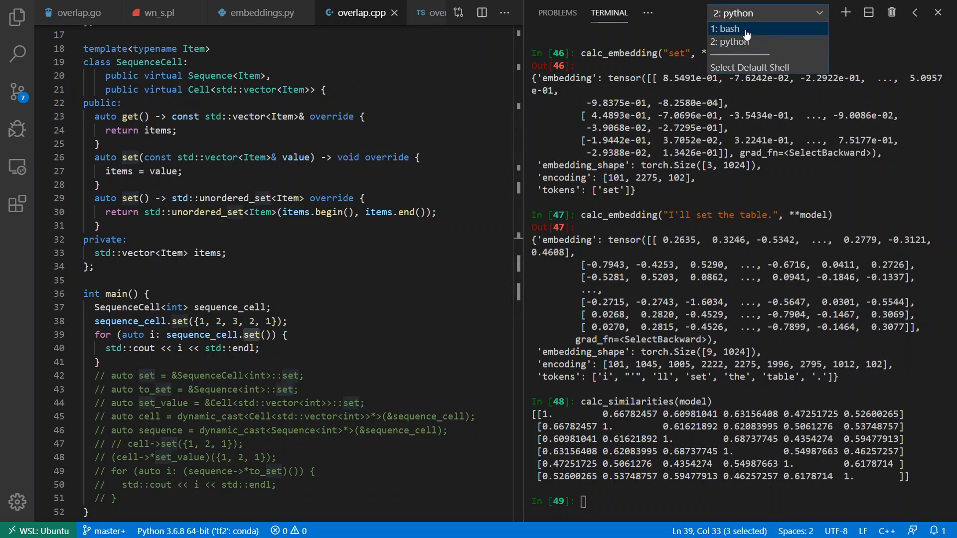
click(723, 28)
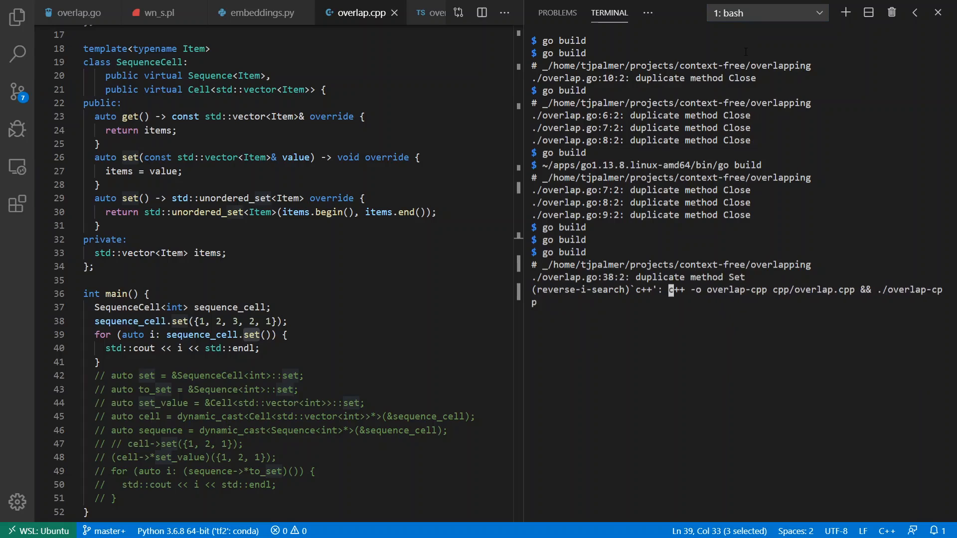
Compile and run overlap.cpp, printing the unique values 3, 2 and 1
key(Enter)
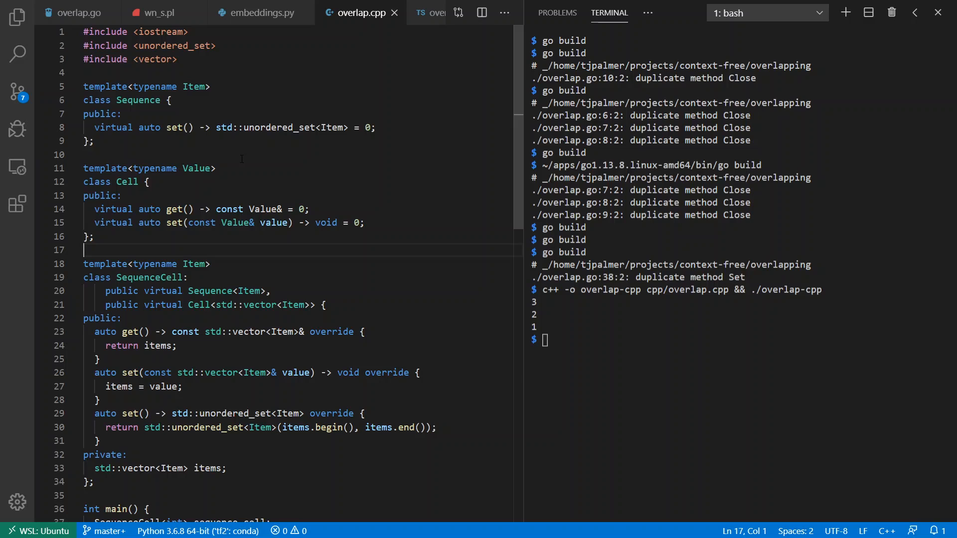
Rebuild main using the dynamic_cast set_value and to_set member-pointer lines, printing 2 and 1
scroll(down, 3)
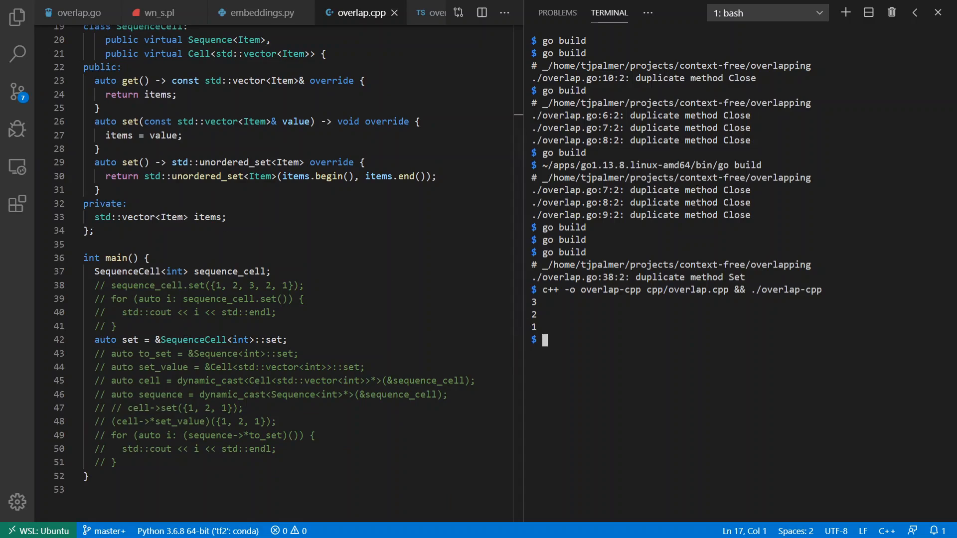
key(Enter)
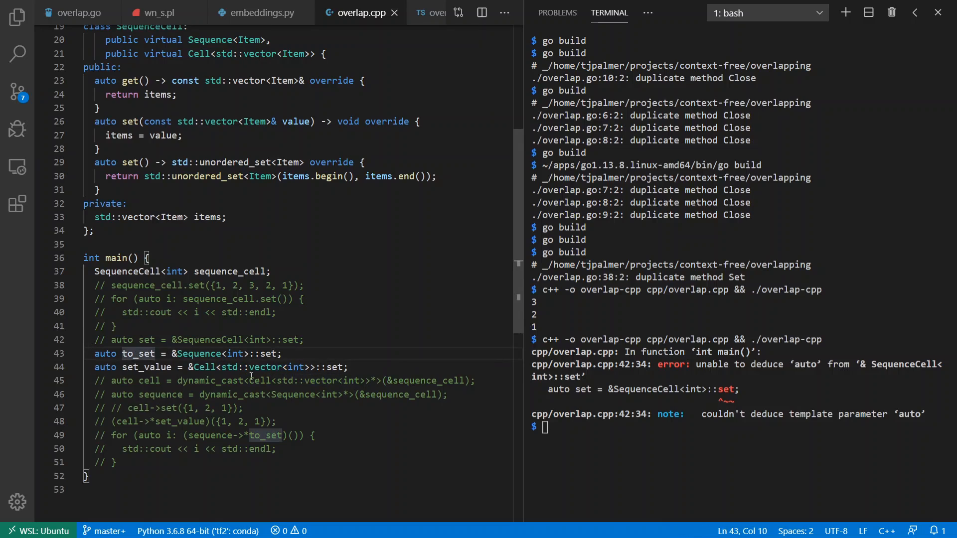
double_click(148, 367)
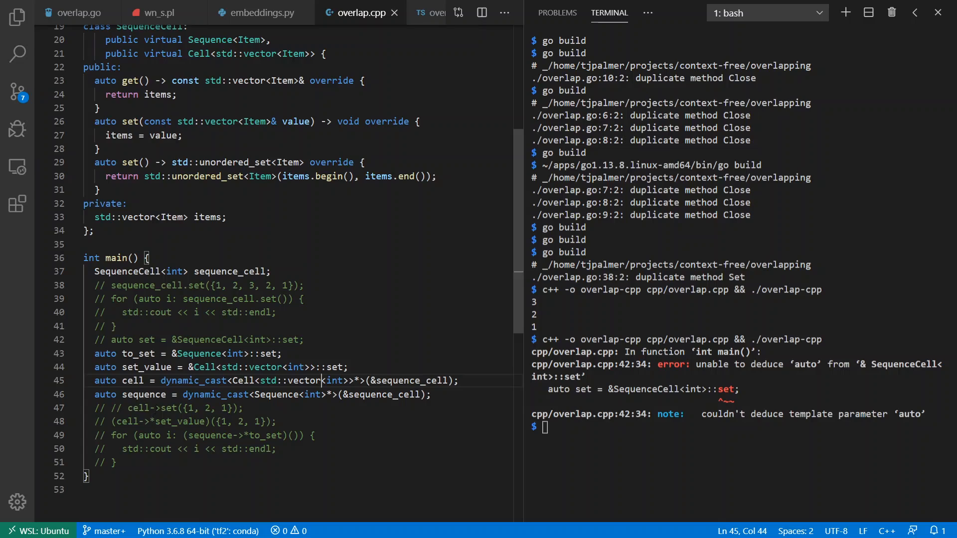
double_click(163, 422)
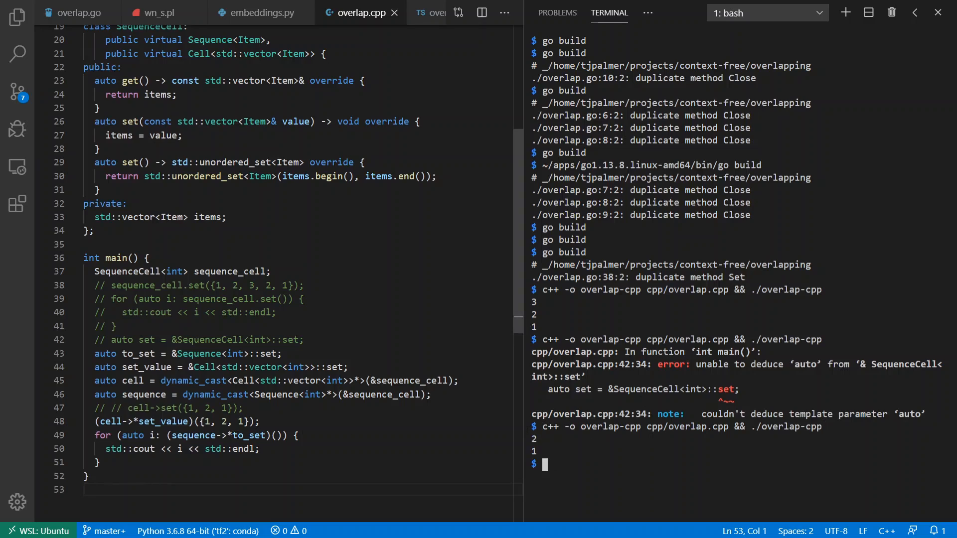
double_click(249, 436)
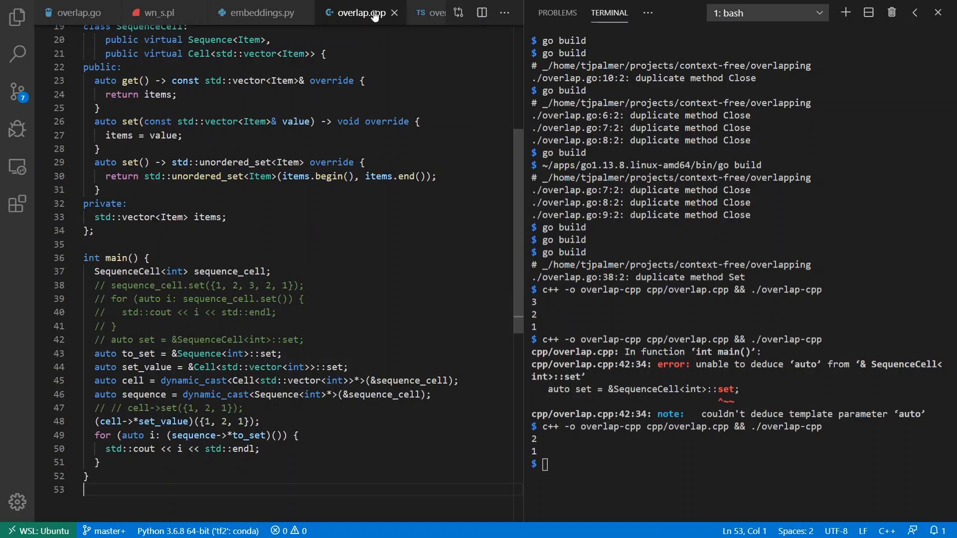
Review the Sequence interface set method and the class's combined set implementation in overlap.ts
click(371, 11)
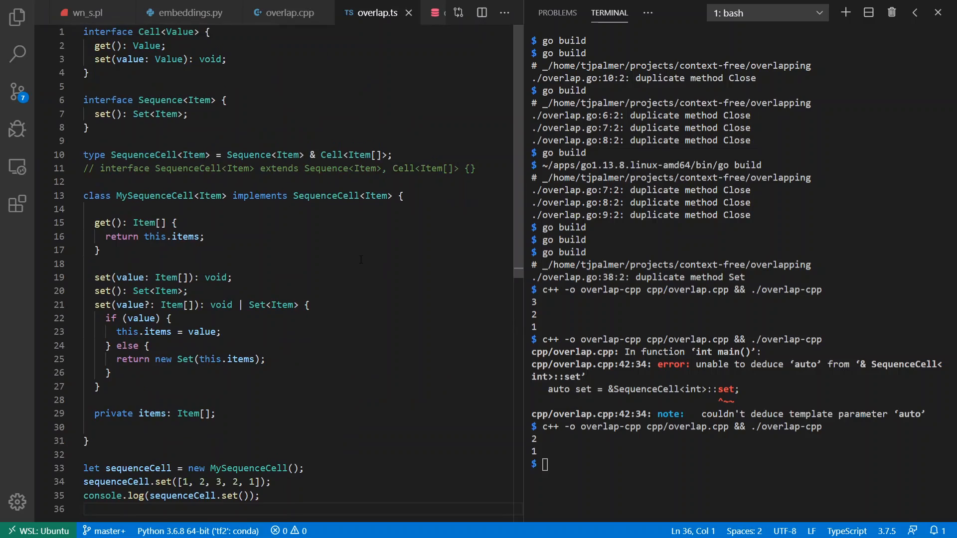
double_click(160, 100)
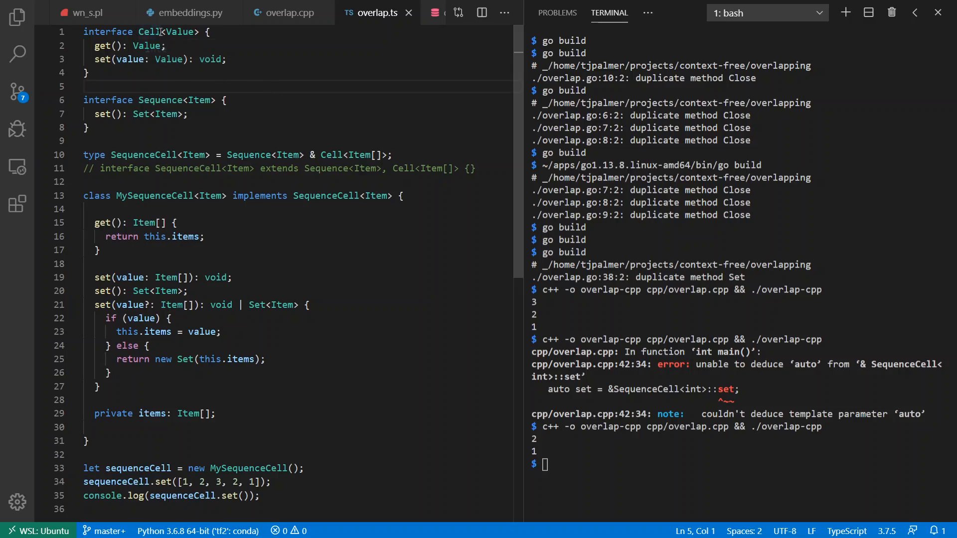
mouse_move(160, 100)
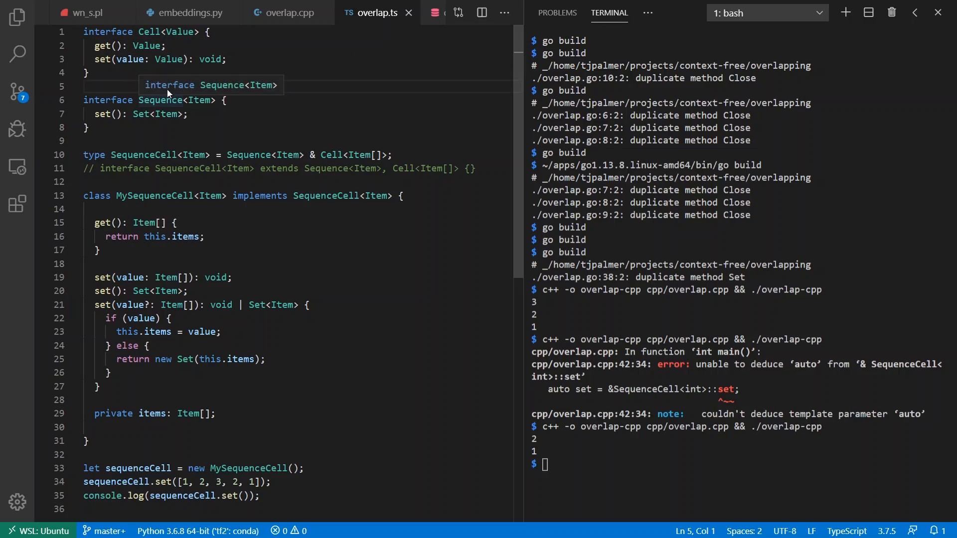
double_click(103, 113)
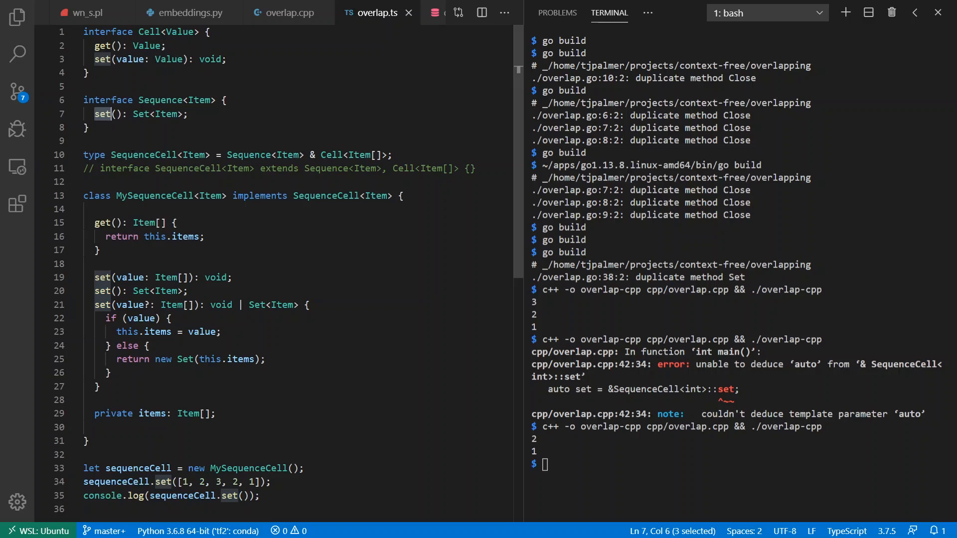
drag(110, 155, 393, 154)
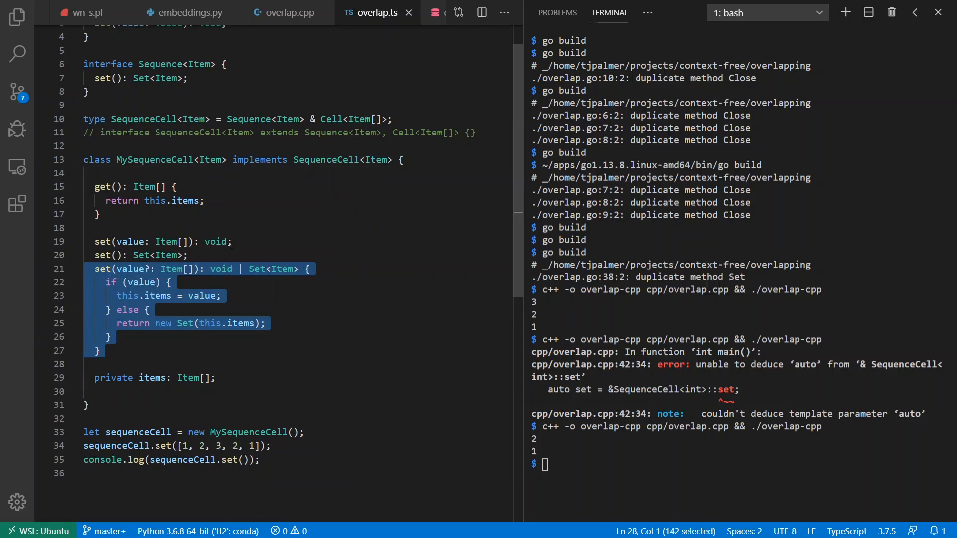
click(230, 241)
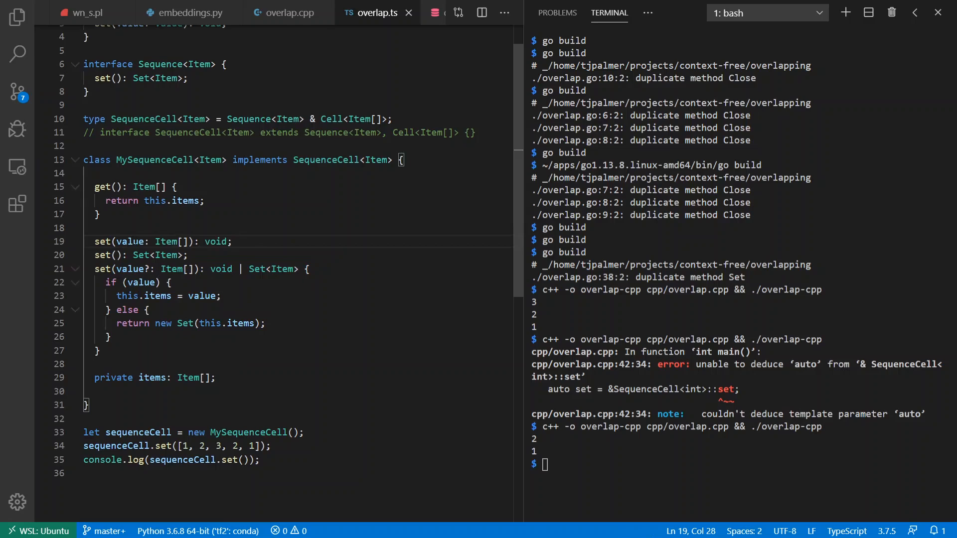
drag(117, 242, 190, 241)
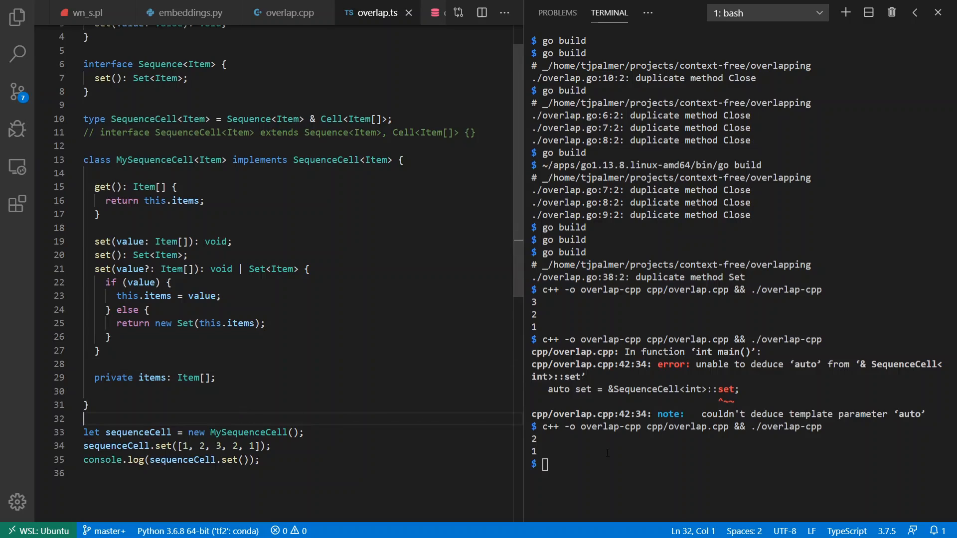
Compile with tsc --target es2015 overlap.ts and run node overlap.js, printing Set { 1, 2, 3 }
text(tsc --target es2015 overlap.ts && node overlap.js)
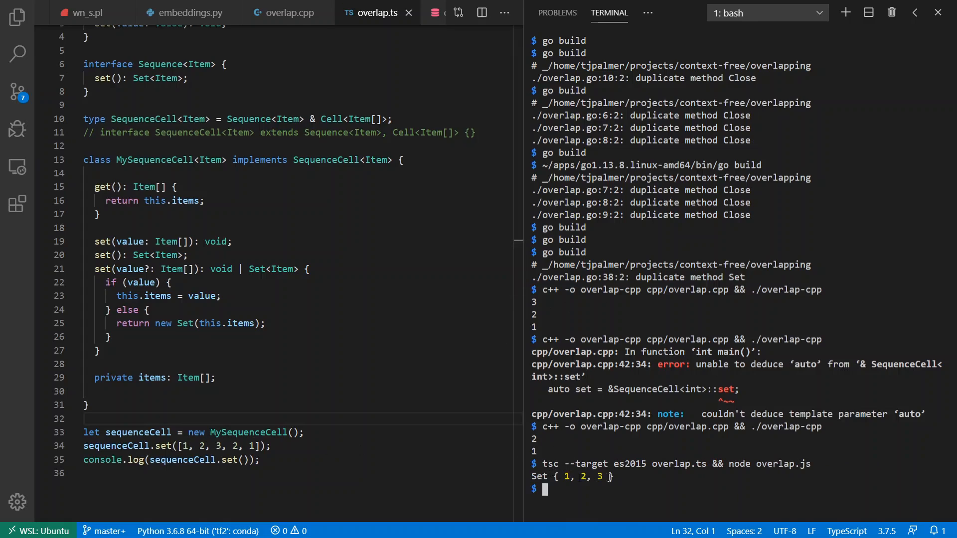
drag(161, 447, 209, 447)
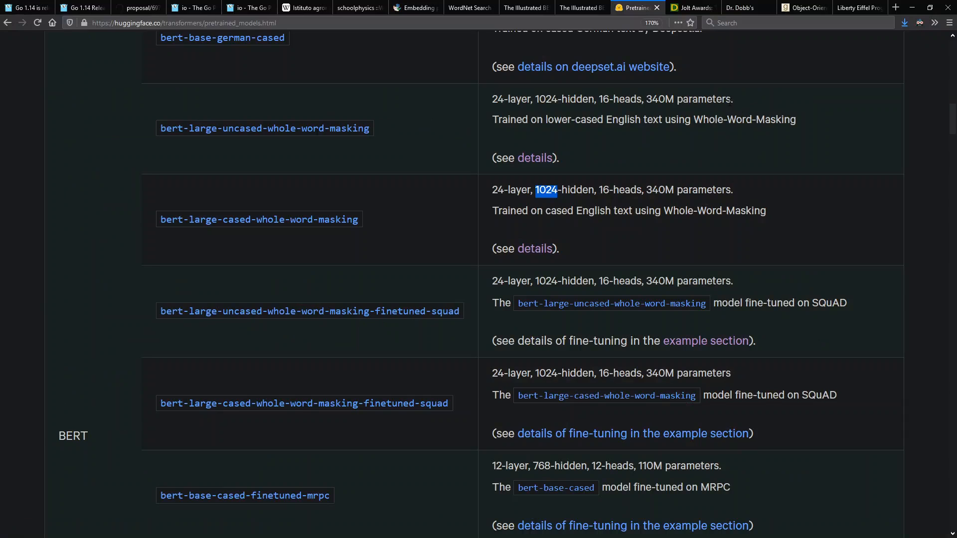
Browse the Jolt Awards page and the Goodreads Object-Oriented Software Construction reviews, then the Liberty Eiffel page
click(740, 7)
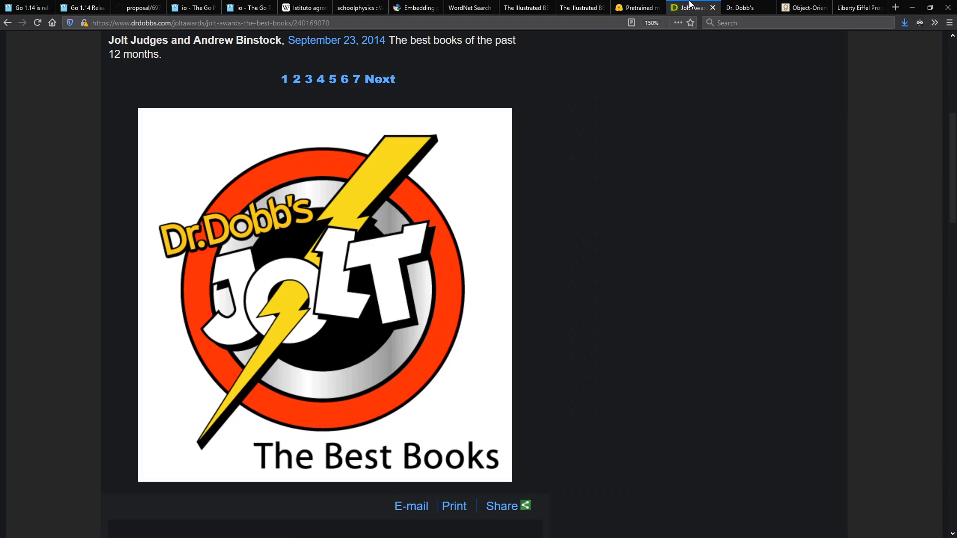
mouse_move(602, 135)
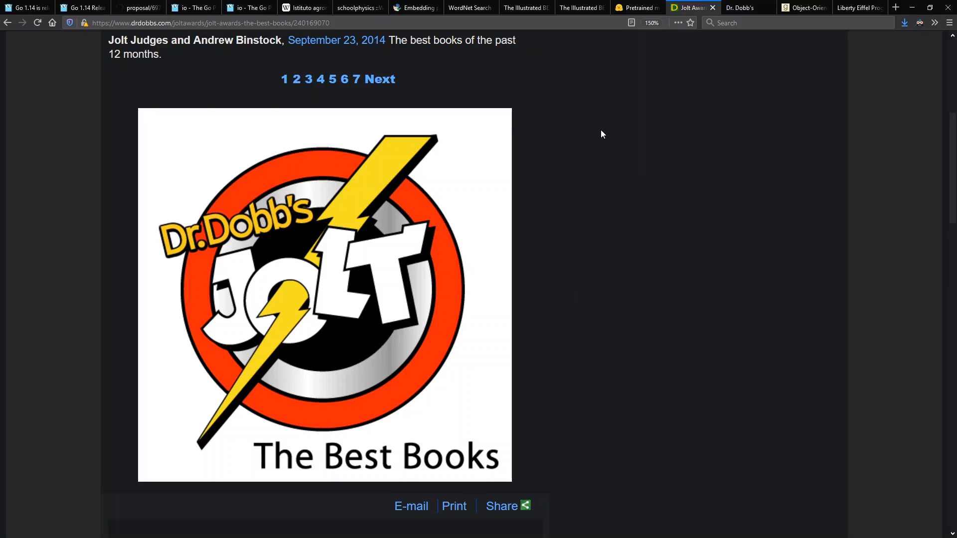
mouse_move(757, 169)
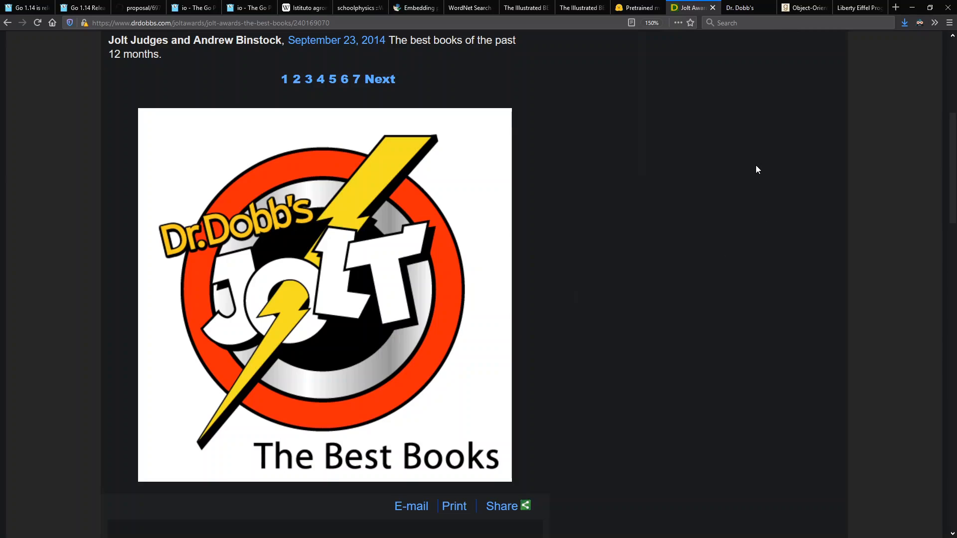
click(802, 7)
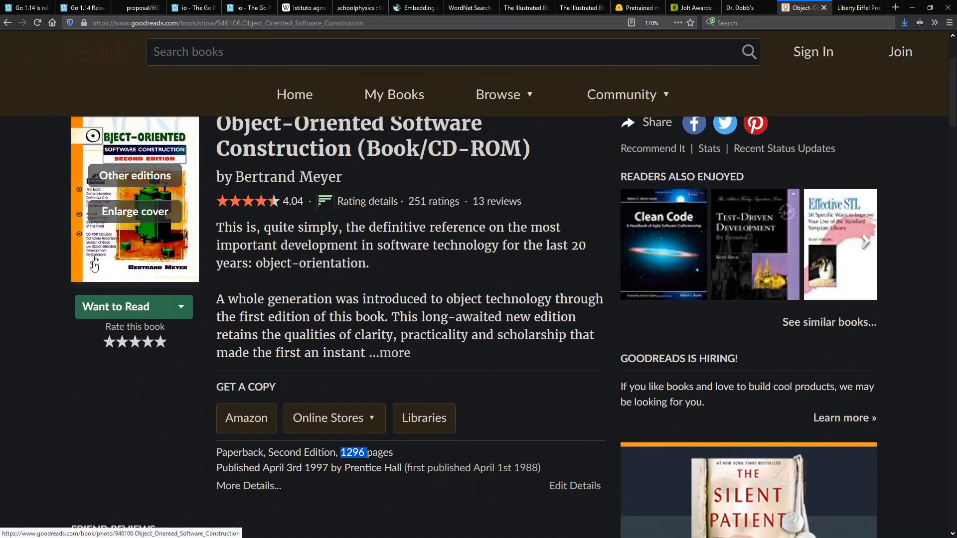
click(328, 418)
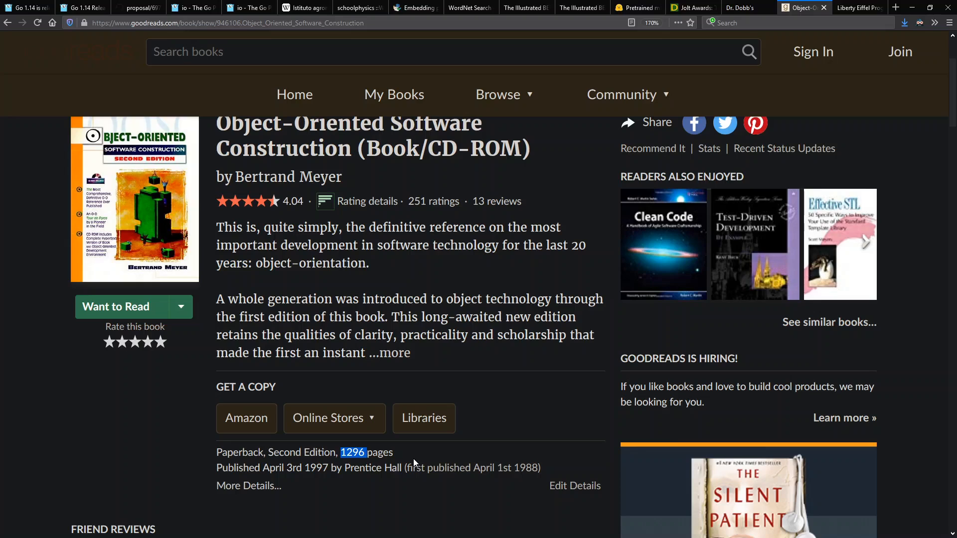
scroll(down, 3)
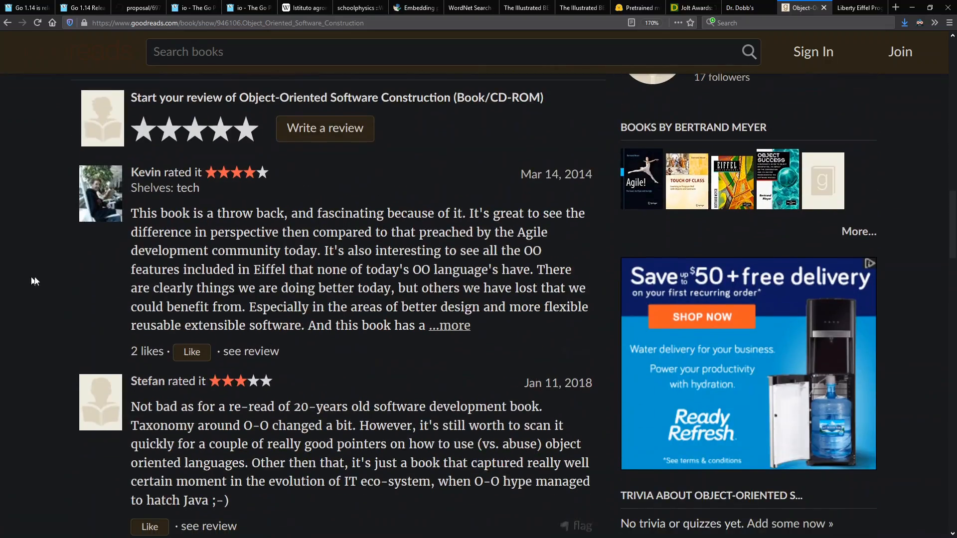
drag(130, 213, 342, 213)
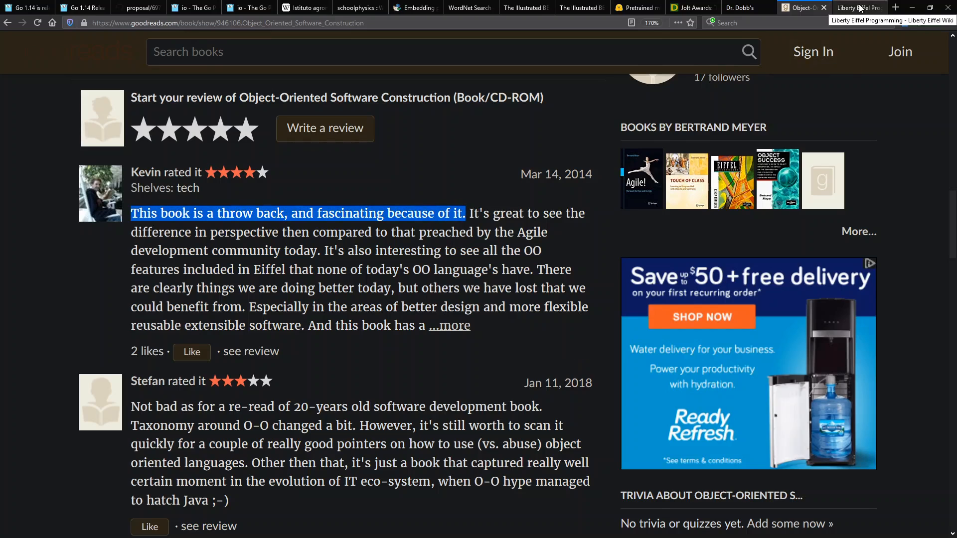
click(855, 7)
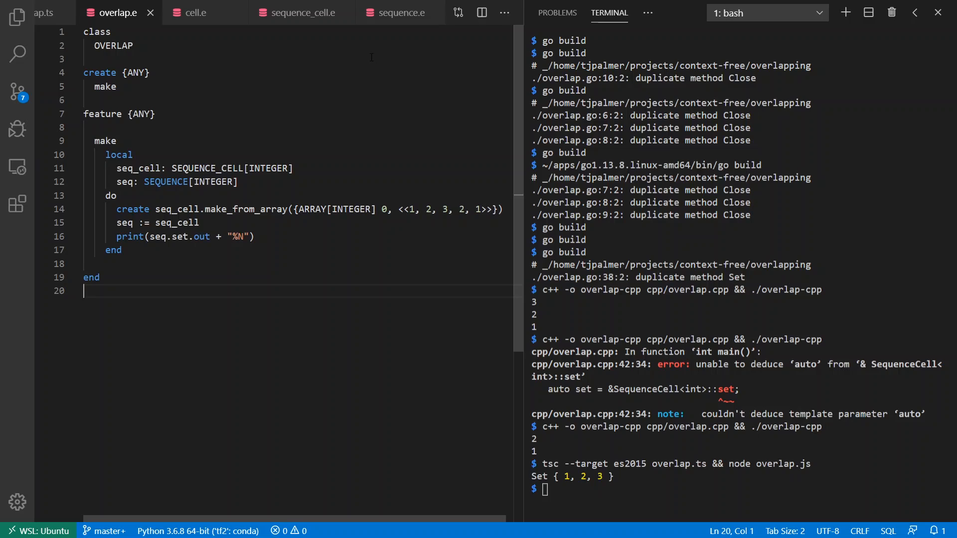
View the deferred set feature in sequence.e, then cell.e and sequence_cell.e
click(397, 12)
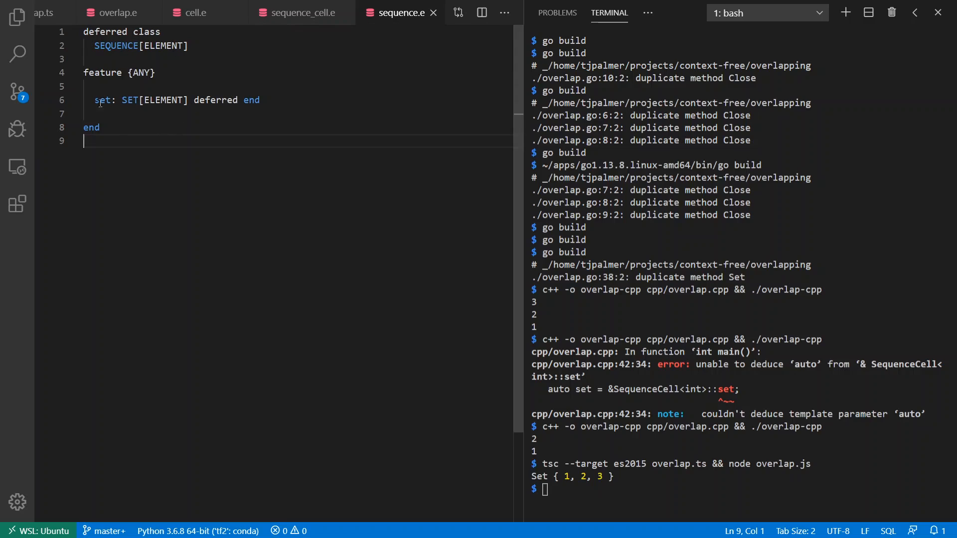
double_click(103, 99)
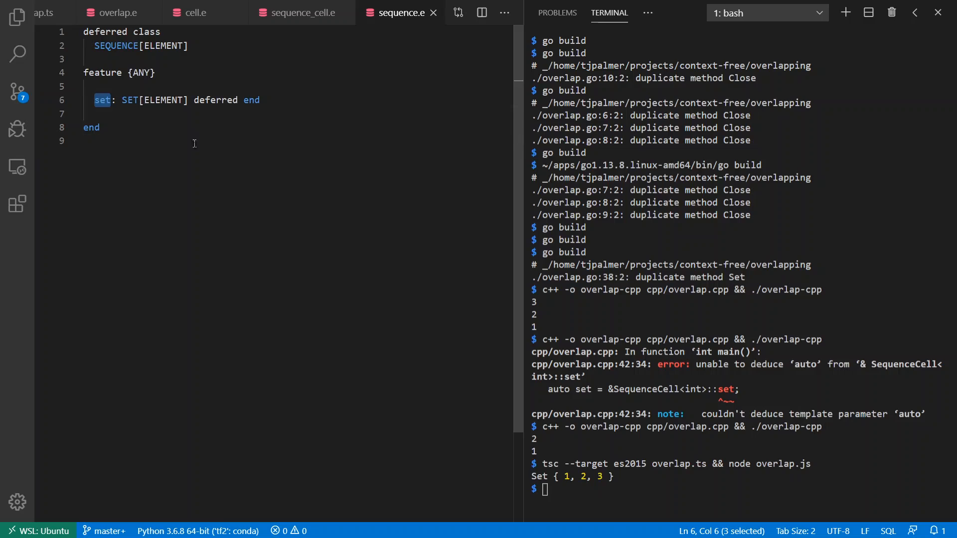
click(195, 12)
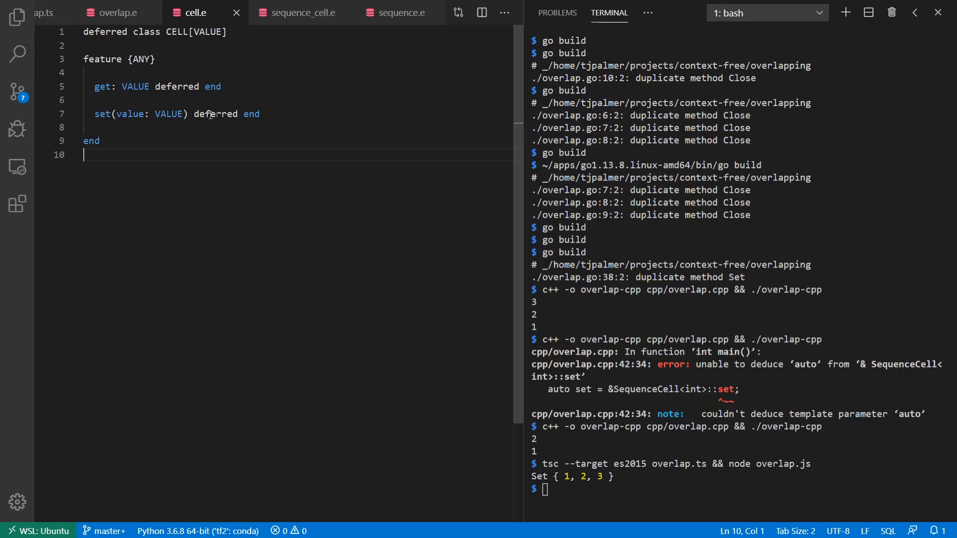
click(300, 12)
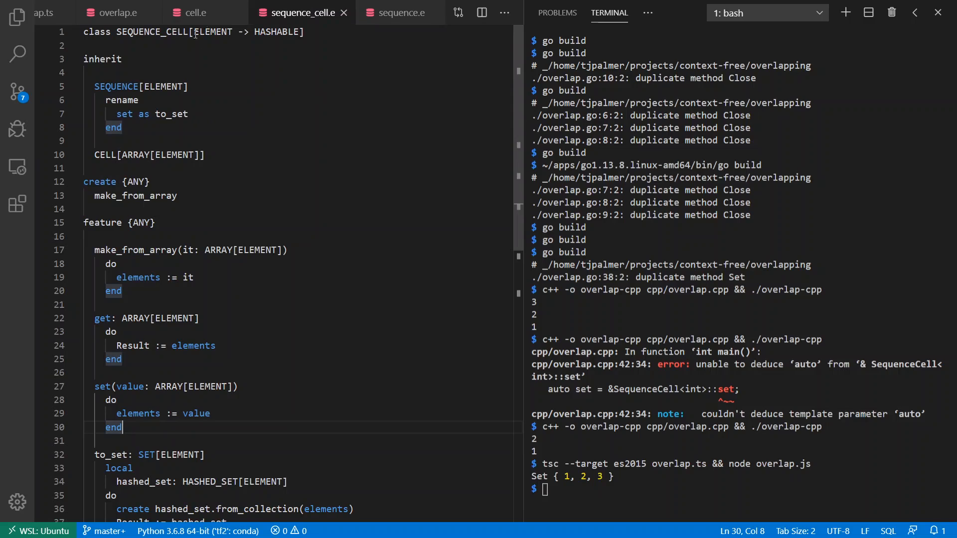
Highlight the inherited SEQUENCE parent and renamed features in sequence_cell.e, then return to overlap.e
double_click(116, 85)
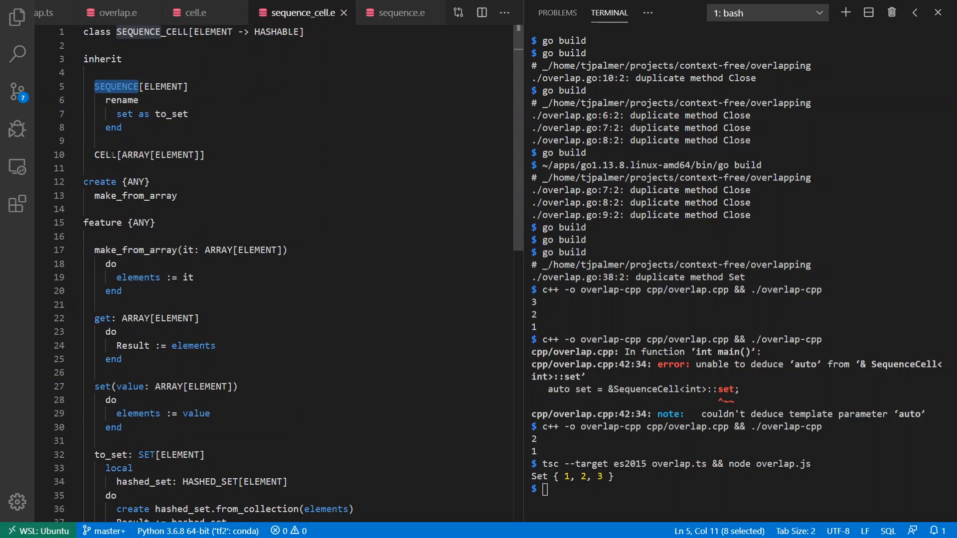
double_click(104, 155)
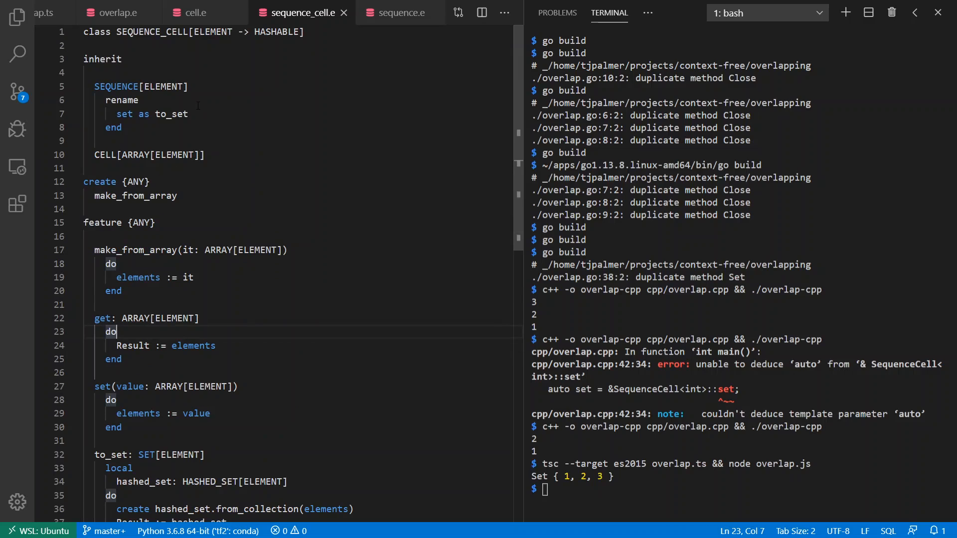
double_click(124, 114)
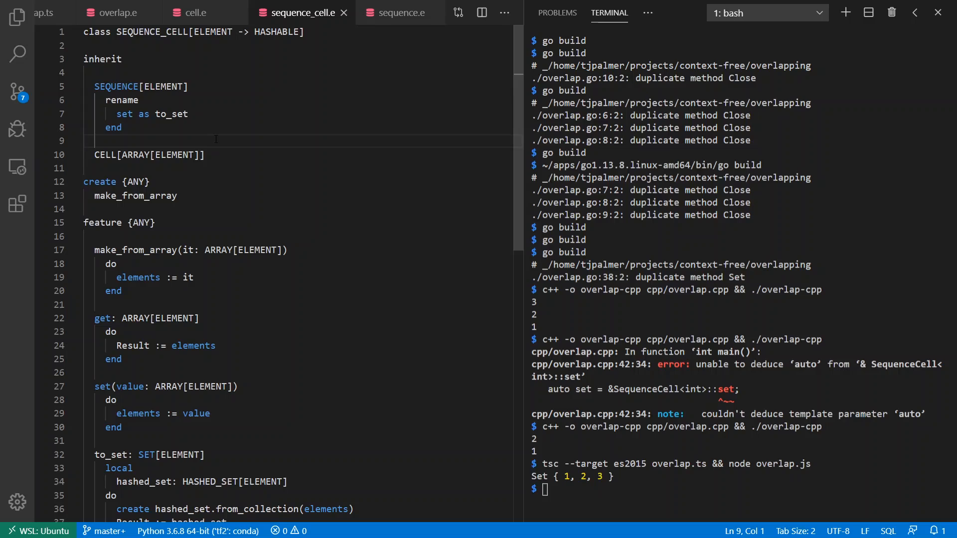
click(116, 12)
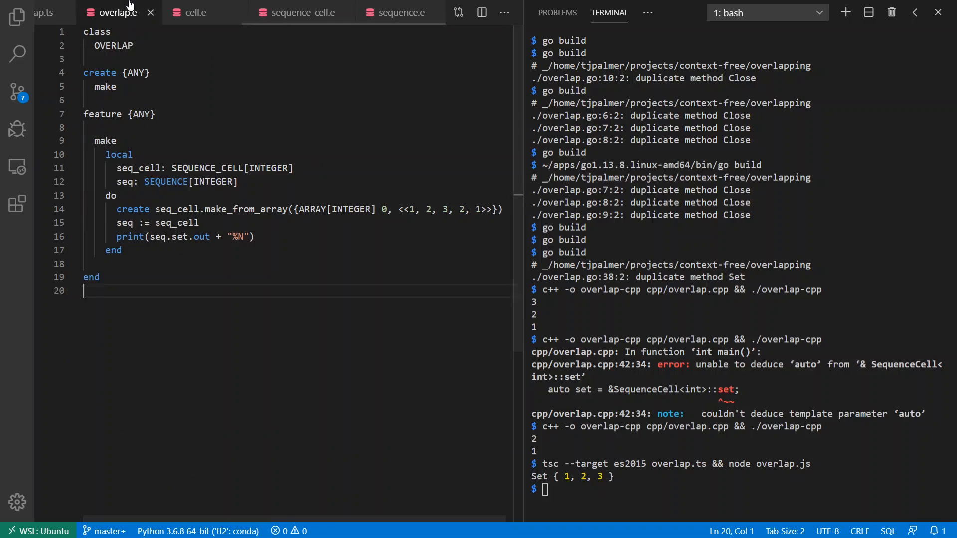
mouse_move(157, 331)
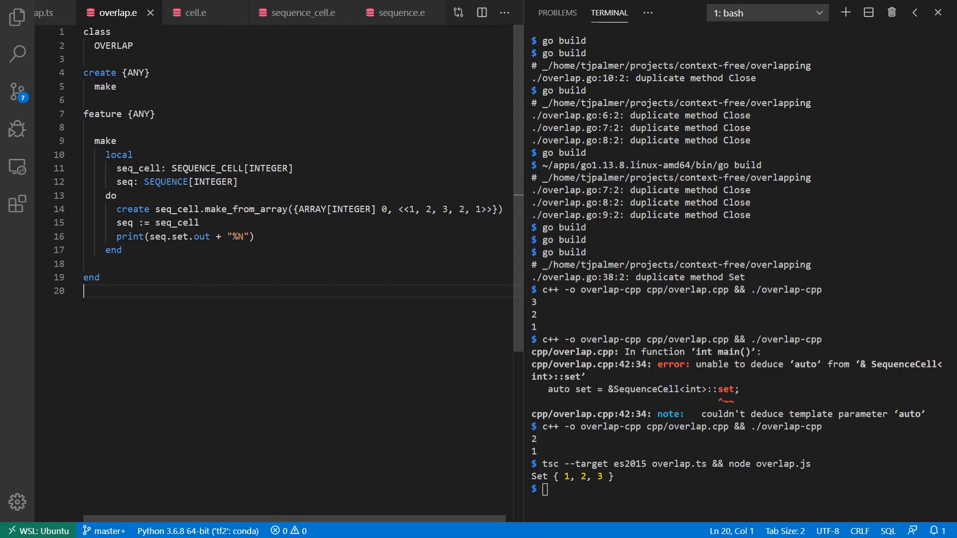
drag(115, 168, 240, 169)
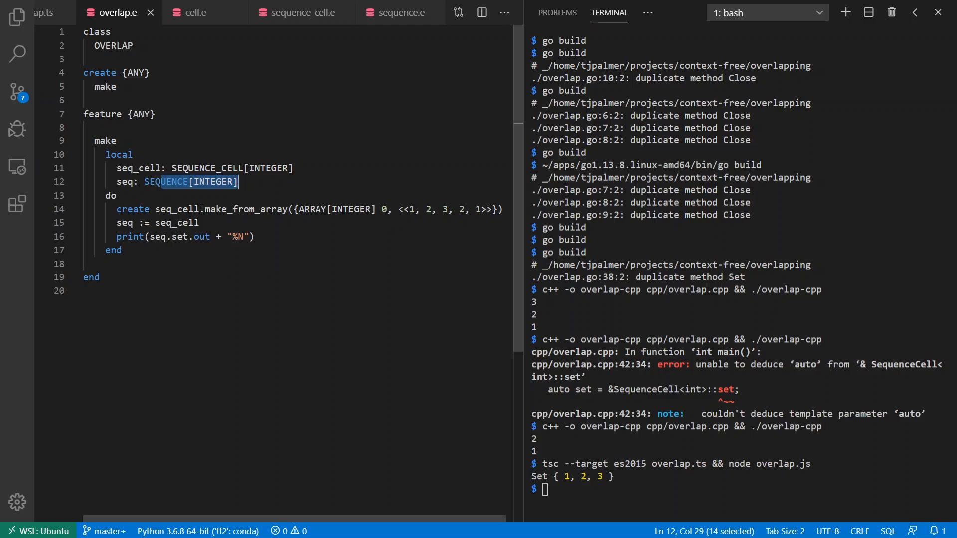
double_click(201, 237)
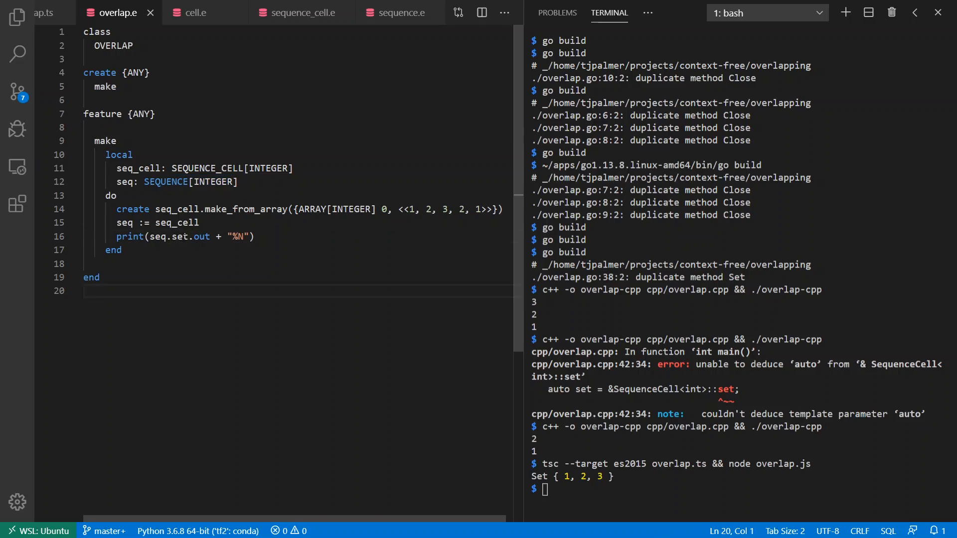
double_click(157, 237)
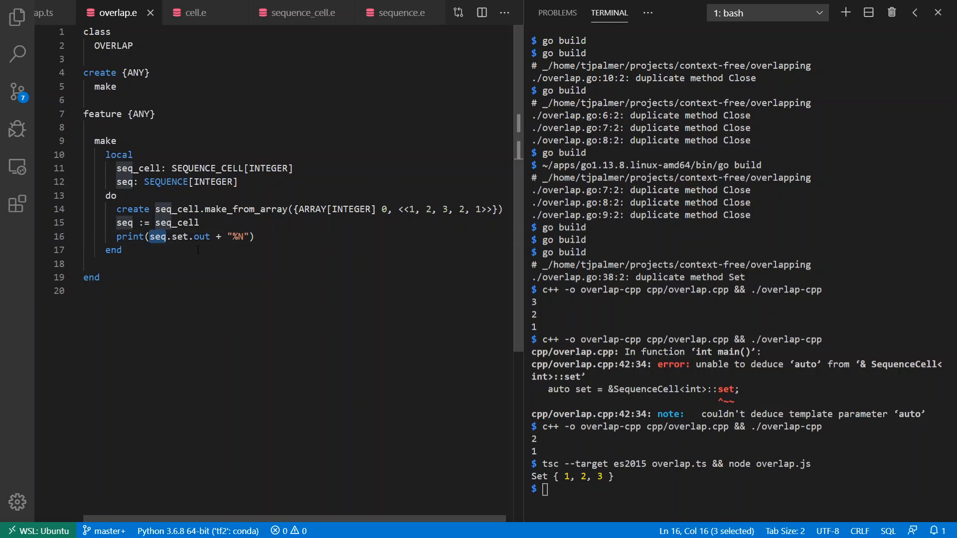